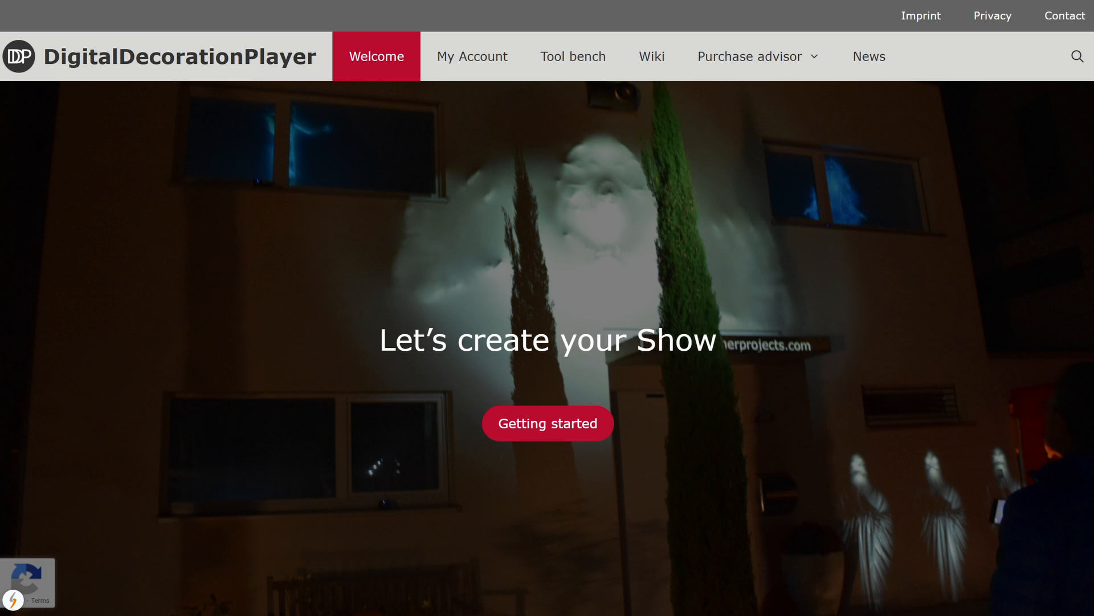
{"action": "mouse_move", "coordinate": [597, 349]}
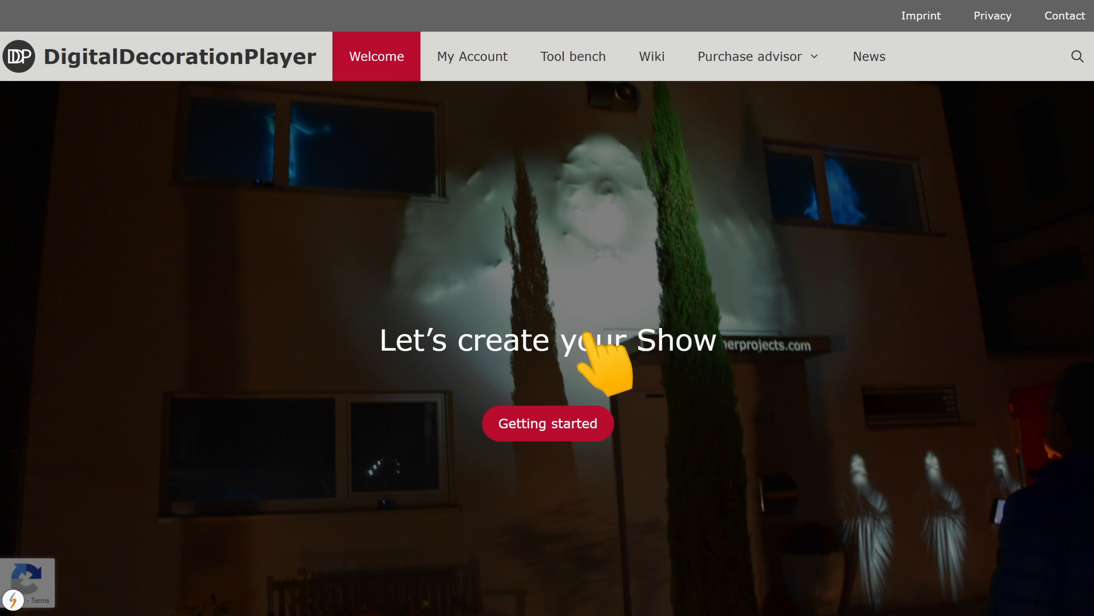
Log into the account and browse the Tool bench to the DigitalDecoration-Player card.
{"action": "left_click", "coordinate": [472, 56]}
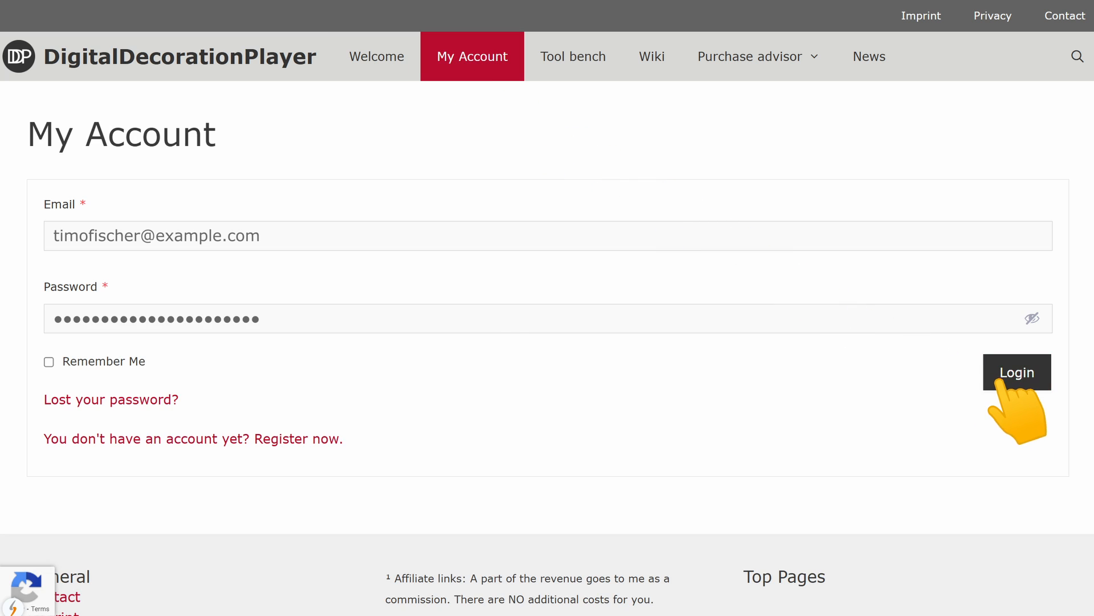
{"action": "left_click", "coordinate": [1017, 372]}
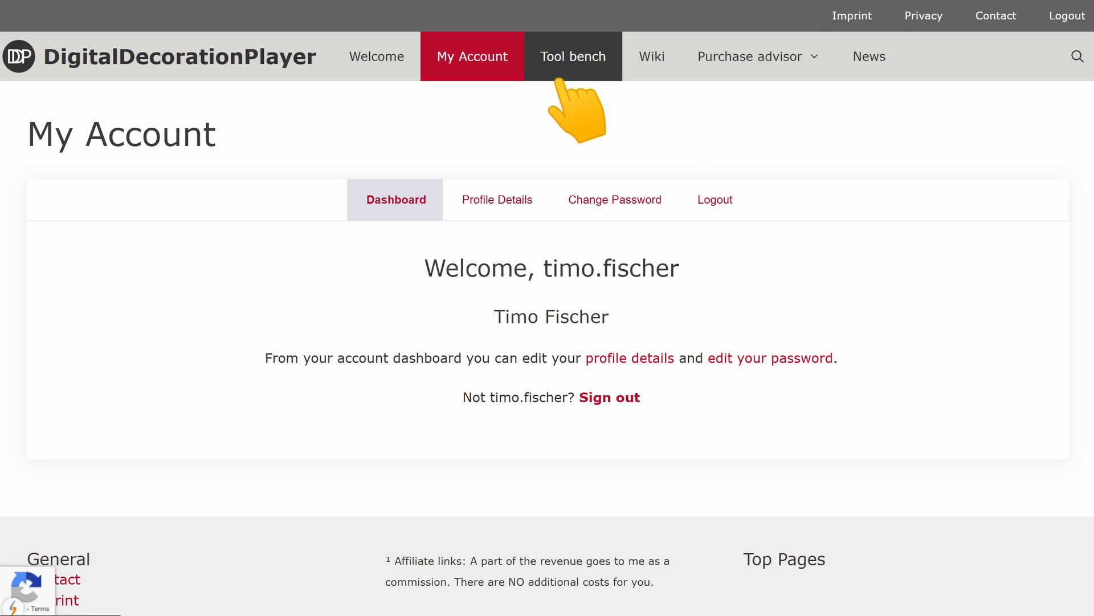
{"action": "left_click", "coordinate": [572, 55]}
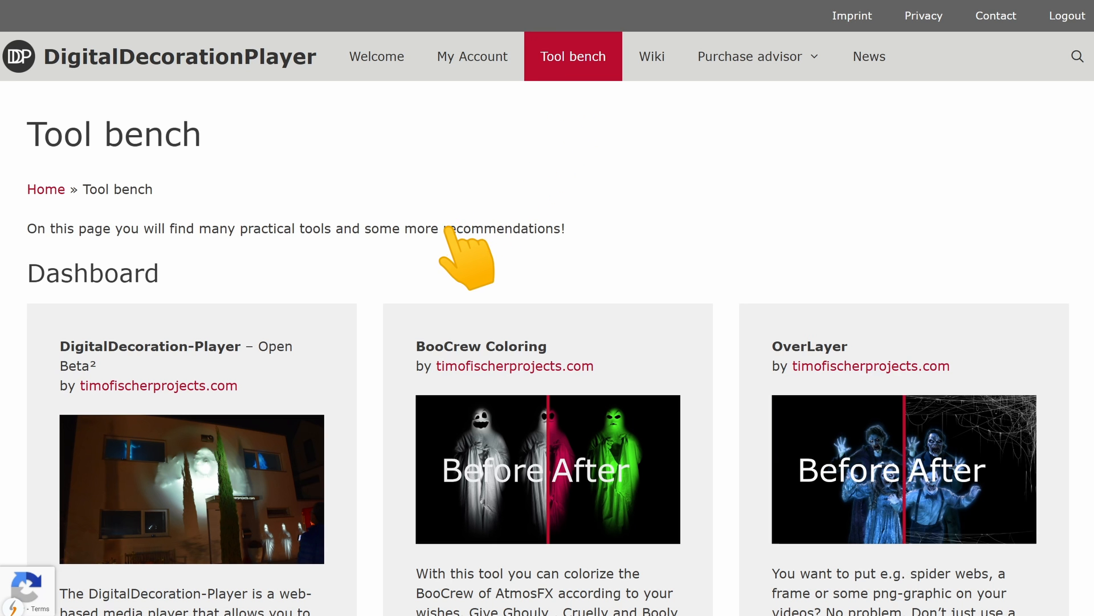
{"action": "scroll", "scroll_direction": "down", "scroll_amount": 3}
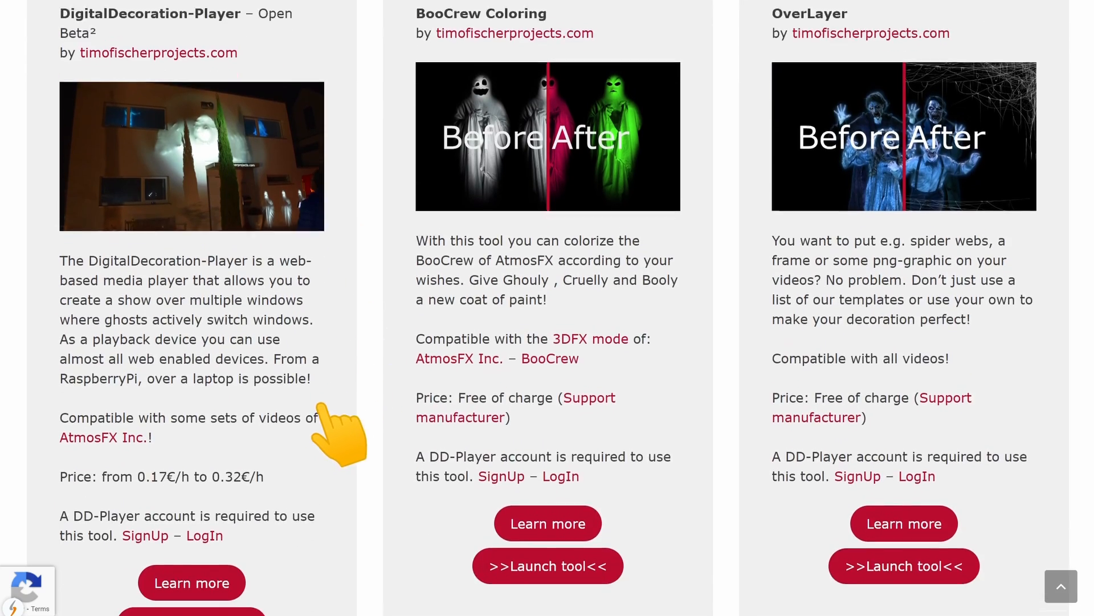
{"action": "scroll", "scroll_direction": "down", "scroll_amount": 3}
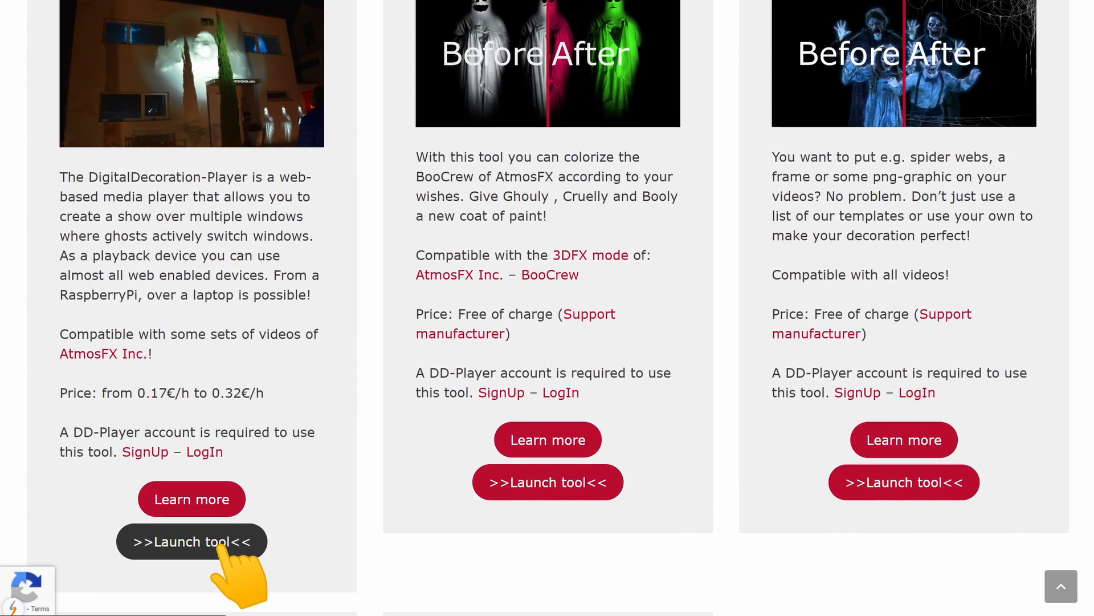
Launch the DigitalDecoration-Player tool and scroll down to the Media Pool.
{"action": "left_click", "coordinate": [191, 541]}
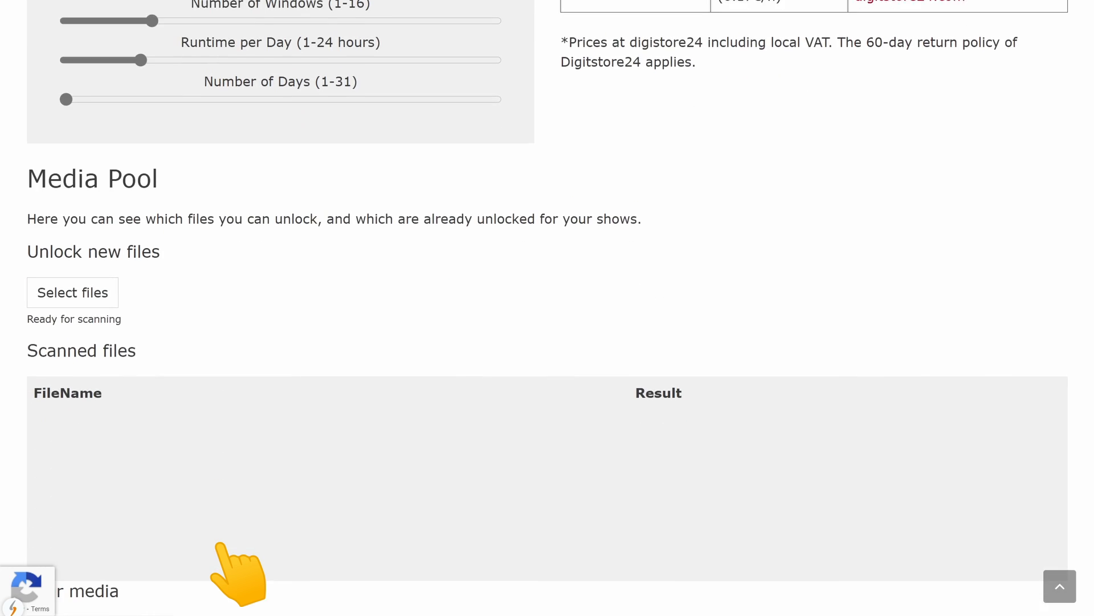
{"action": "scroll", "scroll_direction": "down", "scroll_amount": 3}
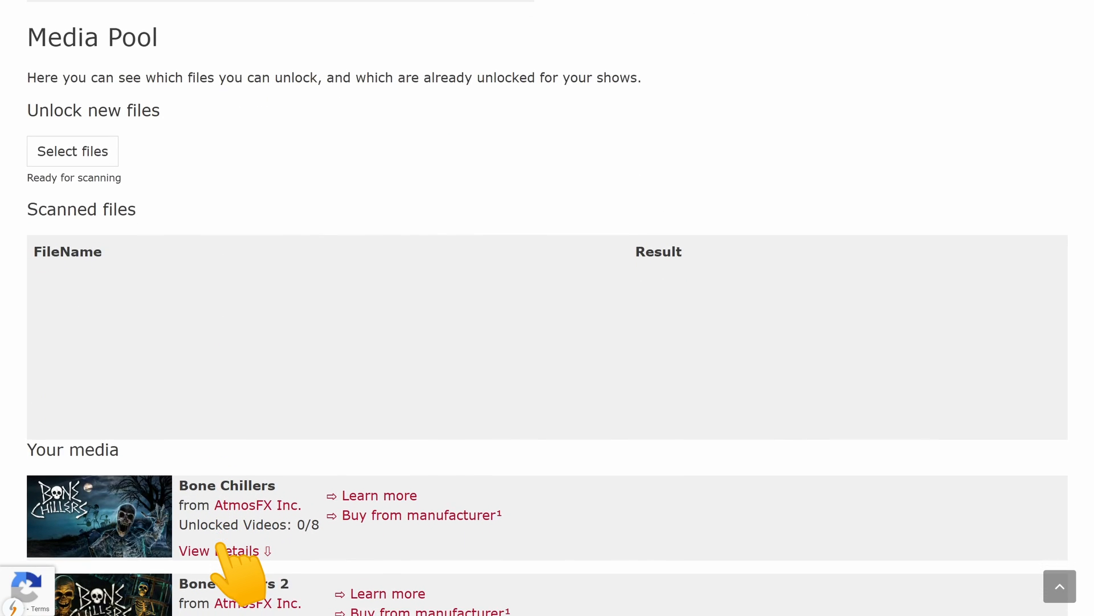
{"action": "scroll", "scroll_direction": "down", "scroll_amount": 3}
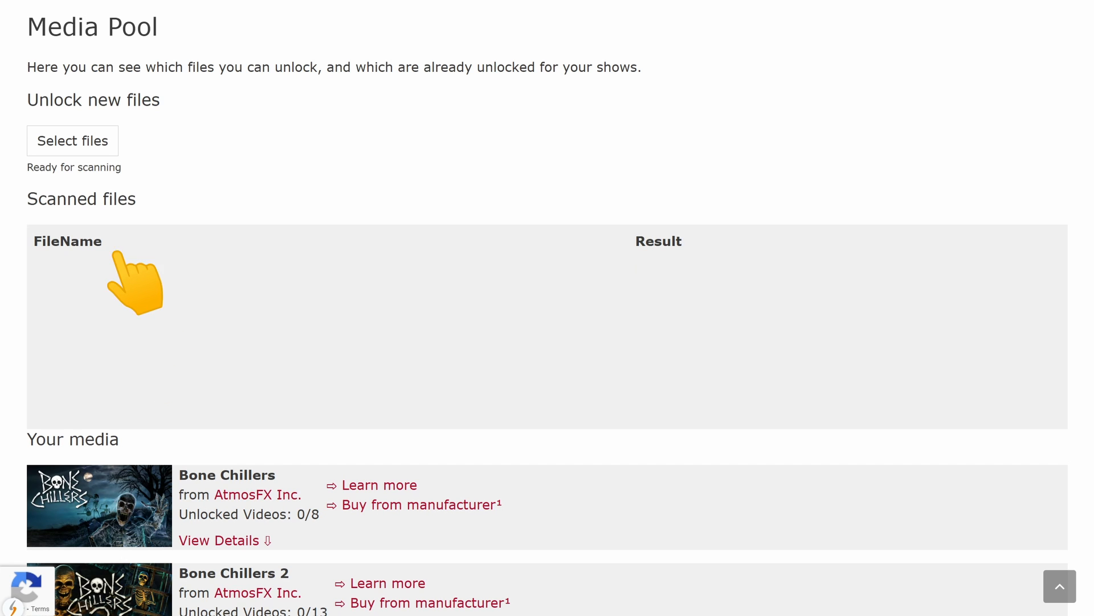
Select all AtmosFX video files and scan them to unlock their scenes.
{"action": "left_click", "coordinate": [71, 141]}
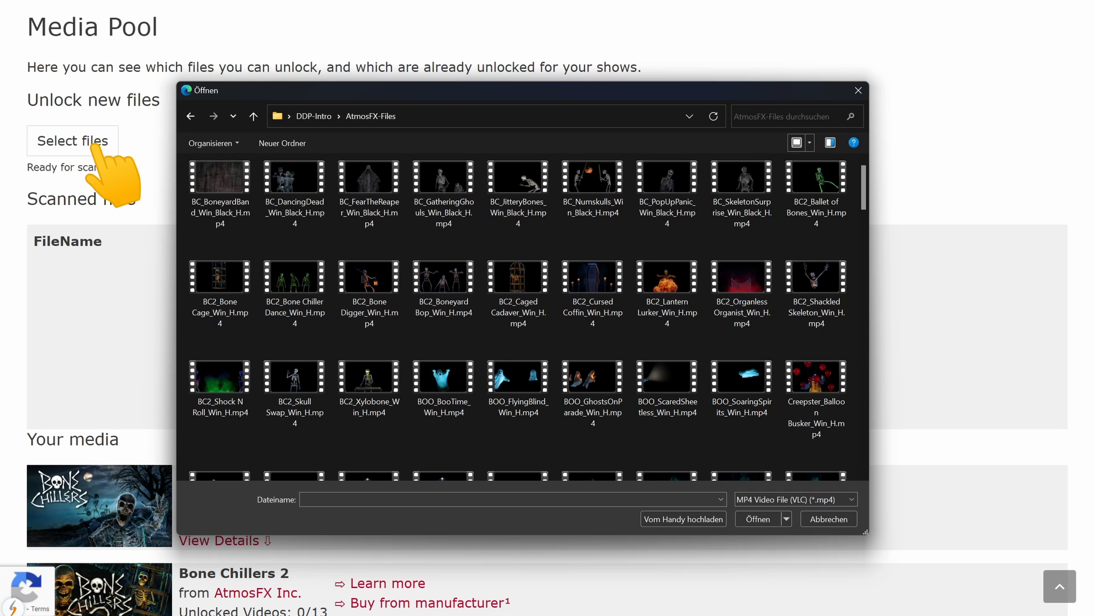
{"action": "left_click", "coordinate": [220, 178]}
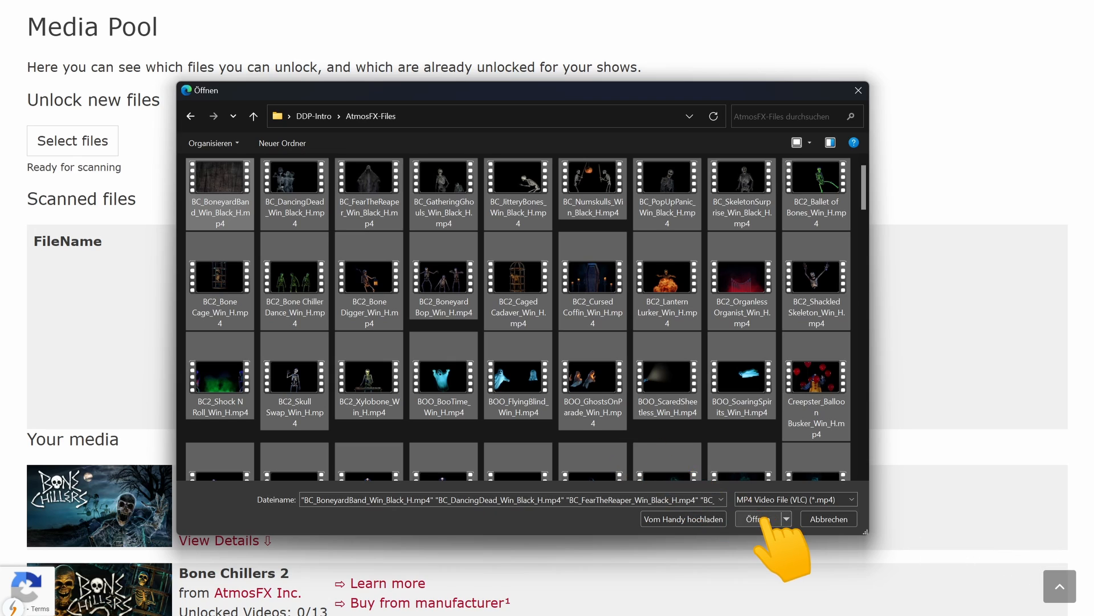
{"action": "left_click", "coordinate": [758, 518]}
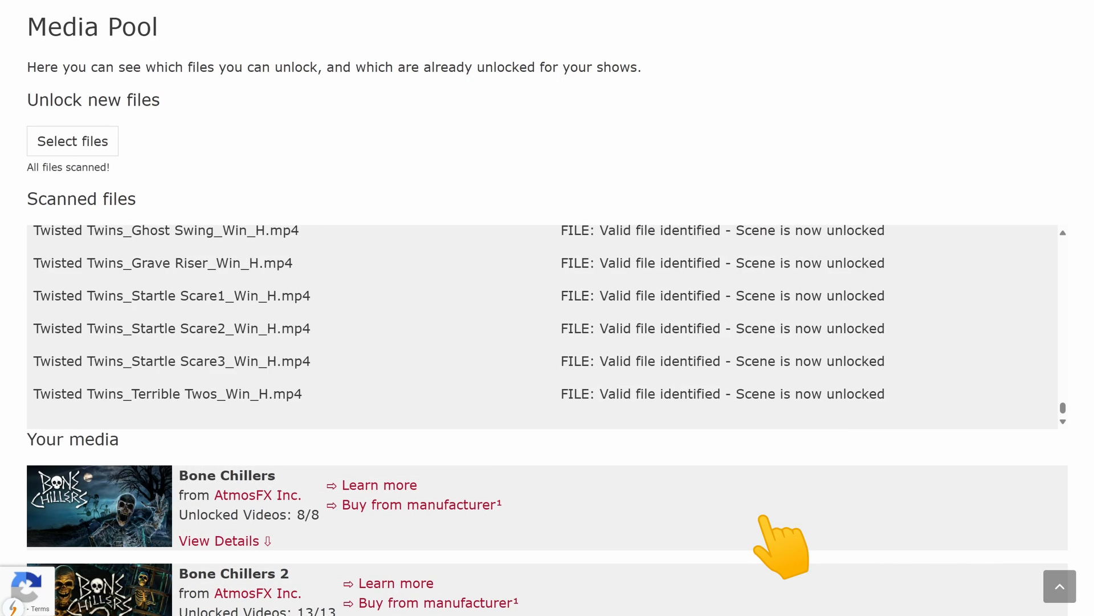
{"action": "scroll", "scroll_direction": "down", "scroll_amount": 3}
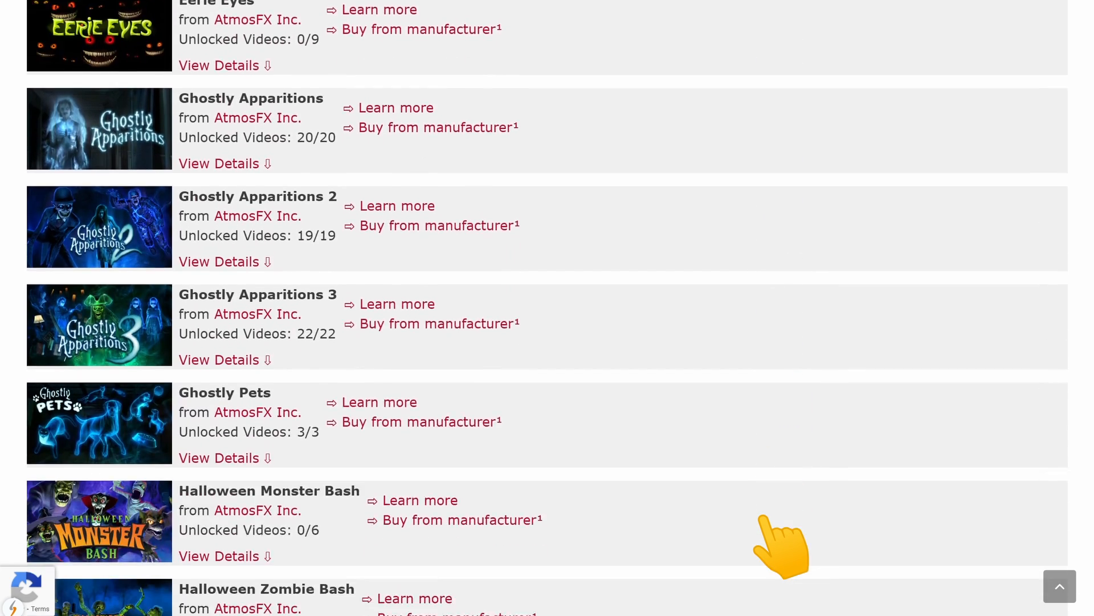
{"action": "scroll", "scroll_direction": "down", "scroll_amount": 3}
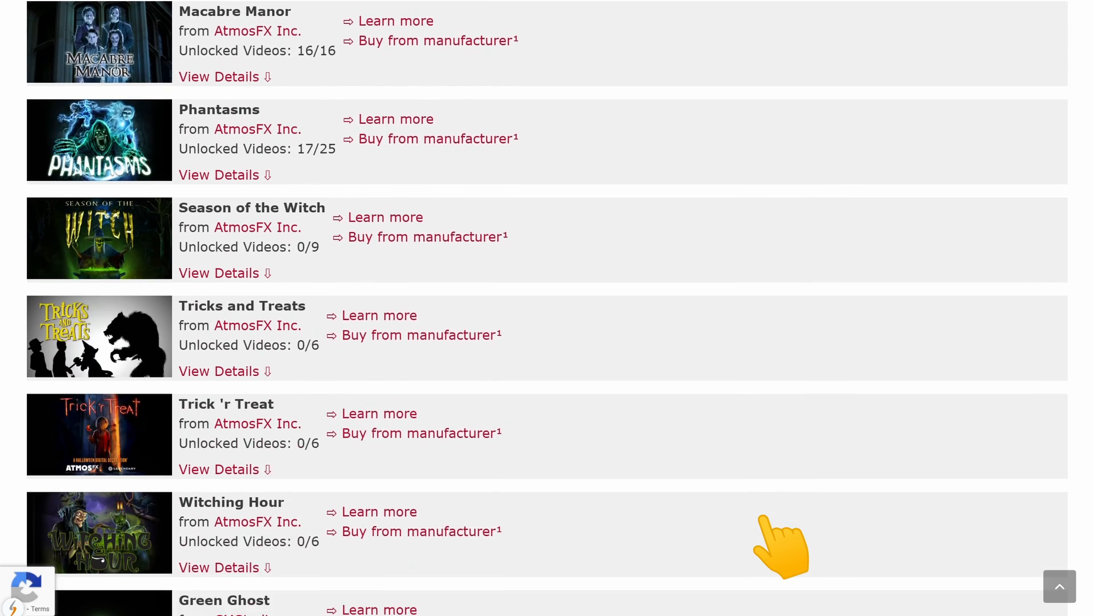
{"action": "scroll", "scroll_direction": "down", "scroll_amount": 3}
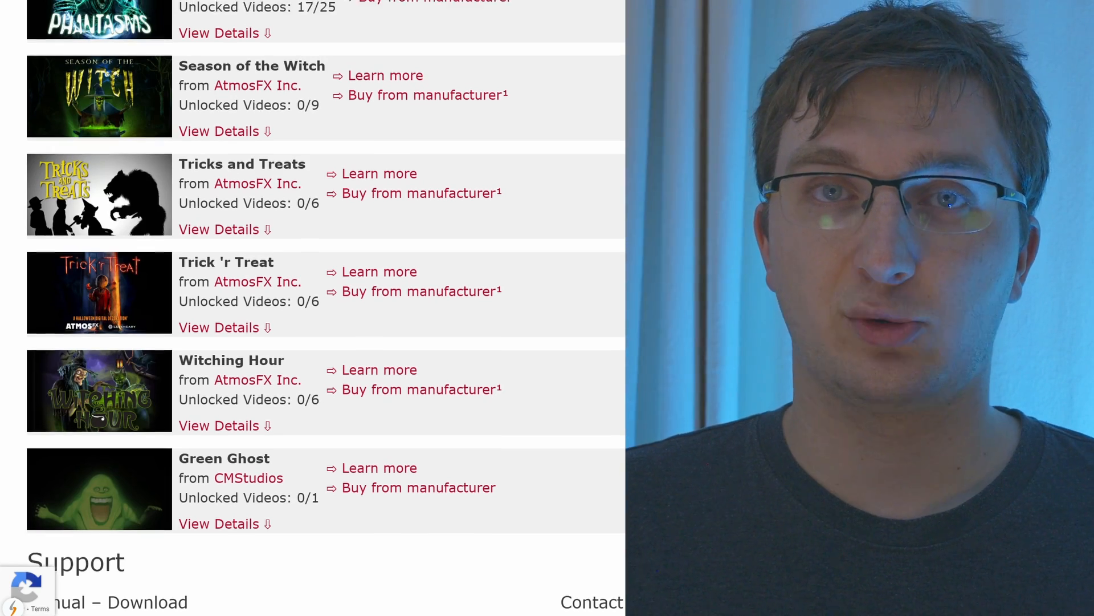
{"action": "scroll", "scroll_direction": "down", "scroll_amount": 3}
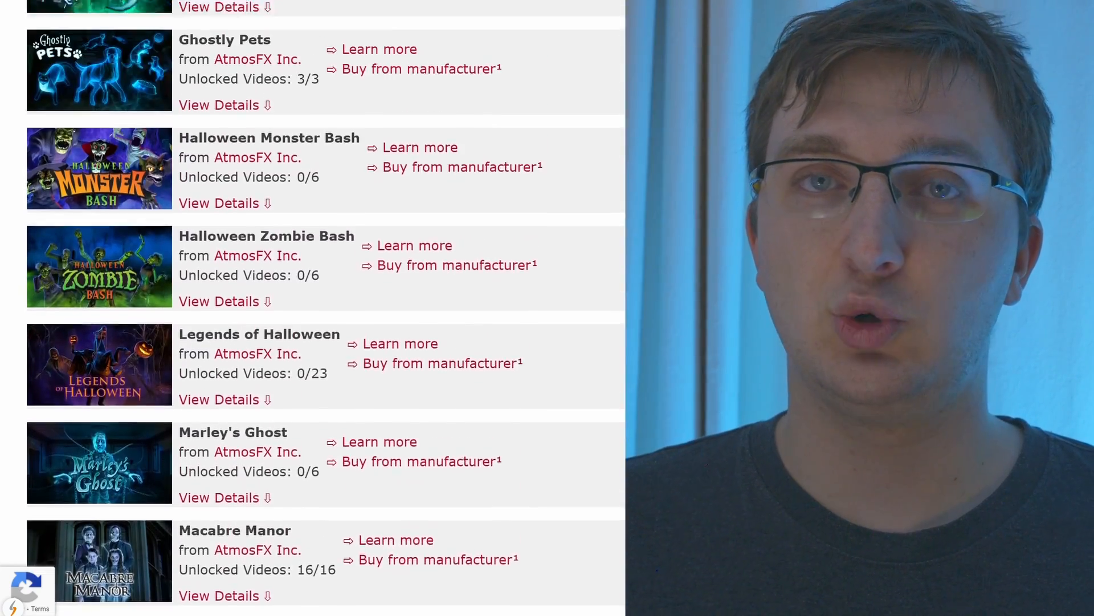
{"action": "scroll", "scroll_direction": "up", "scroll_amount": 3}
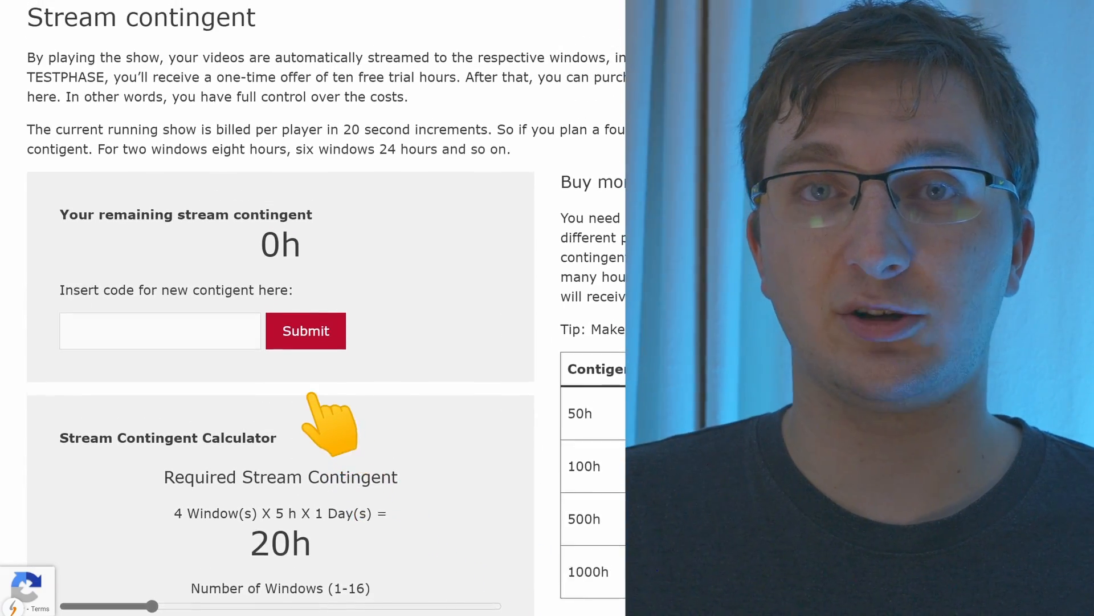
Redeem the trial code TESTPHASE in the Stream contingent section.
{"action": "type", "text": "TESTPHASE"}
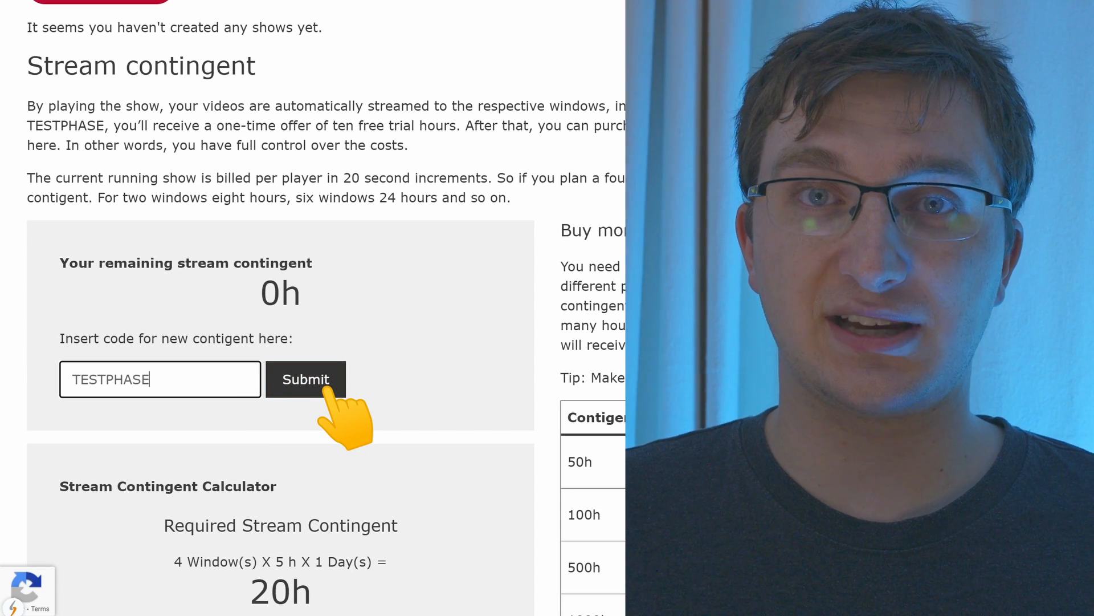
{"action": "left_click", "coordinate": [306, 379]}
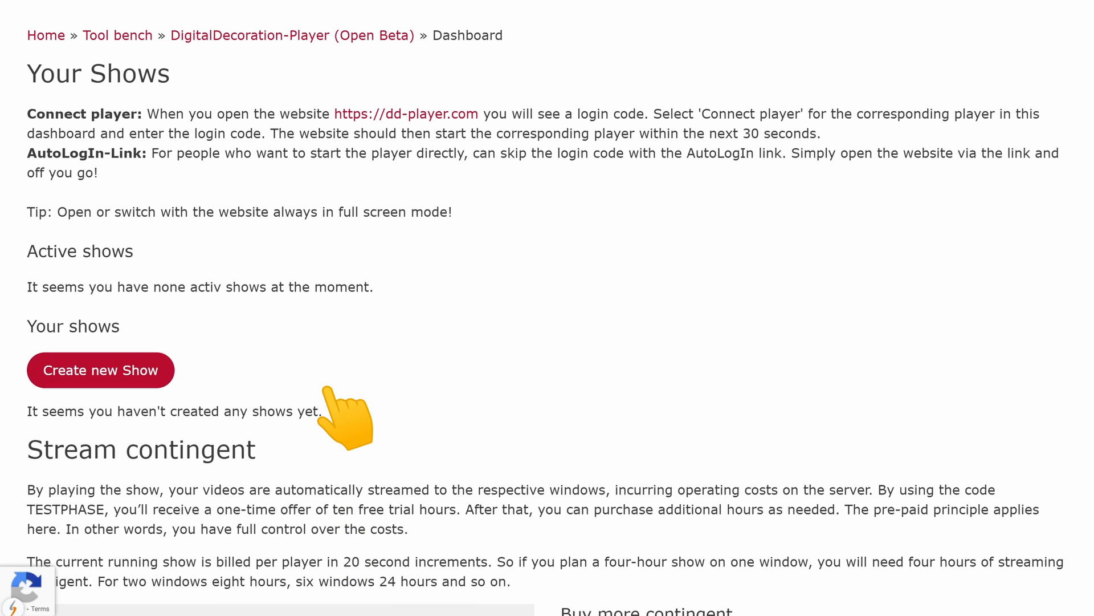
{"action": "mouse_move", "coordinate": [276, 408]}
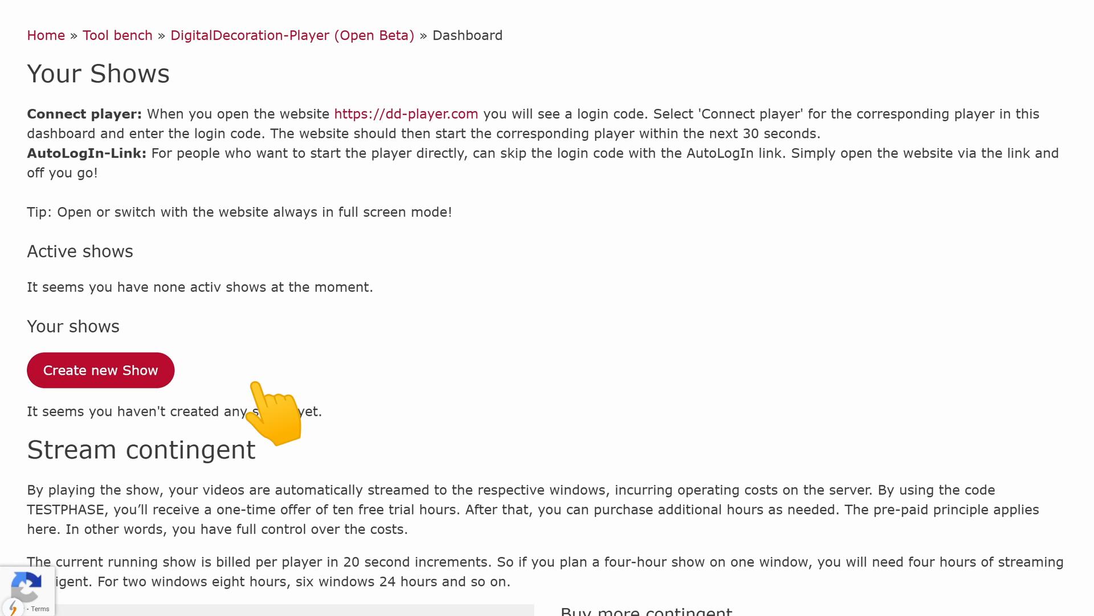
{"action": "mouse_move", "coordinate": [146, 391]}
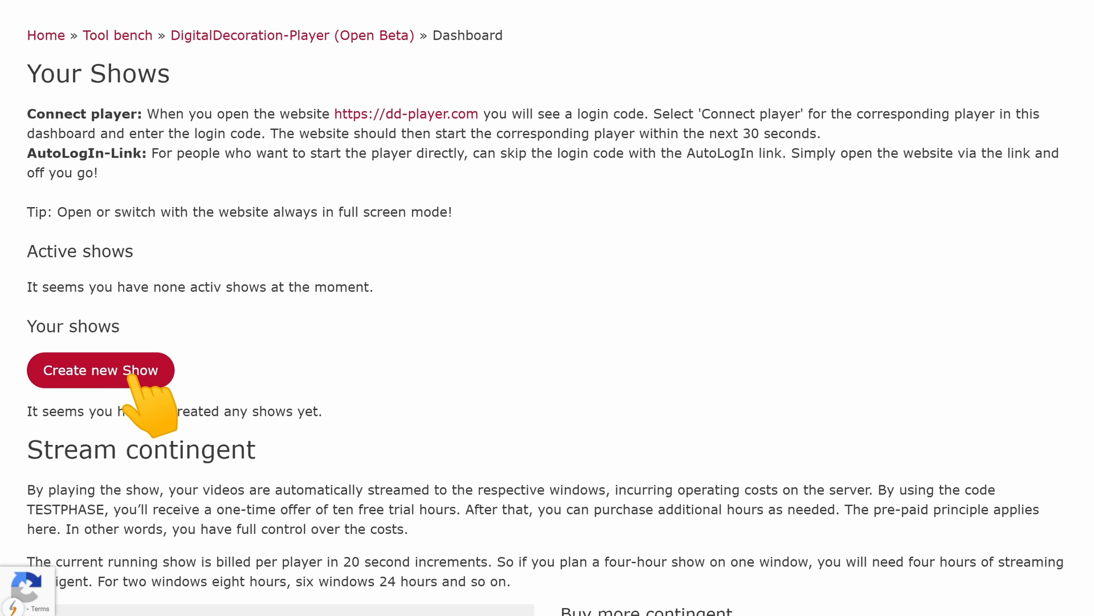
Create a new show named 'My Halloween Show 2024'.
{"action": "left_click", "coordinate": [100, 370]}
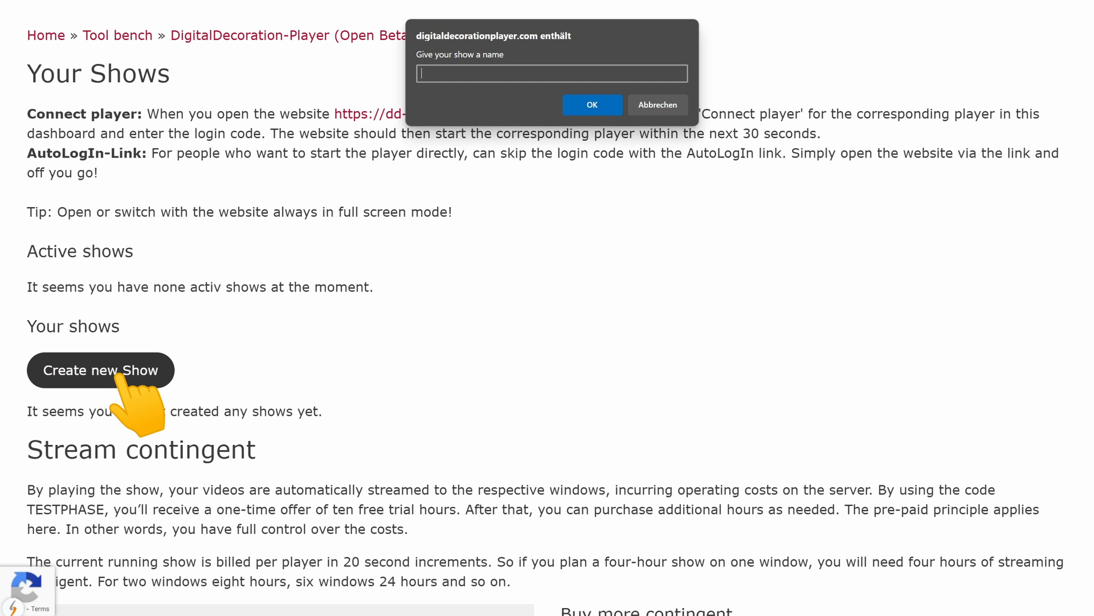
{"action": "type", "text": "My Halloween Show"}
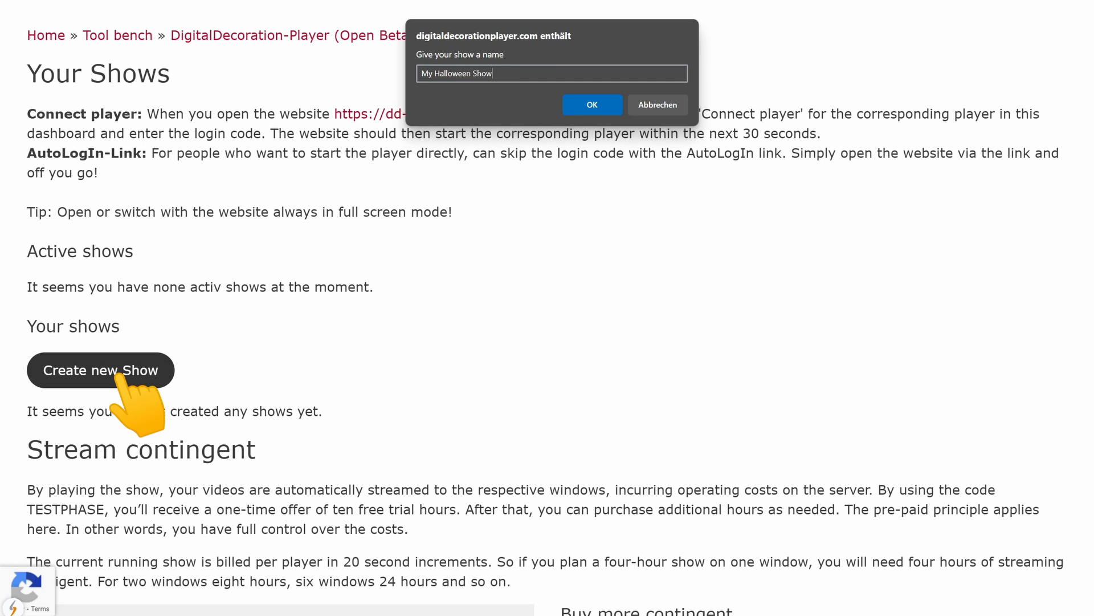
{"action": "left_click", "coordinate": [591, 105]}
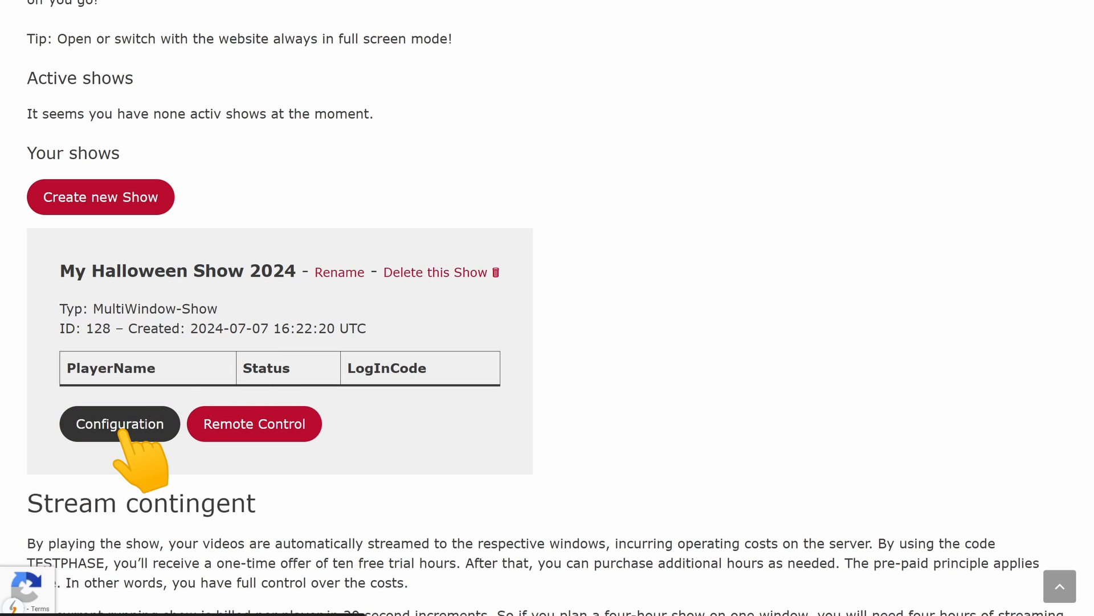
Save the show's MediaPool with 140 of 231 videos active, then hide the MediaPool.
{"action": "left_click", "coordinate": [119, 423]}
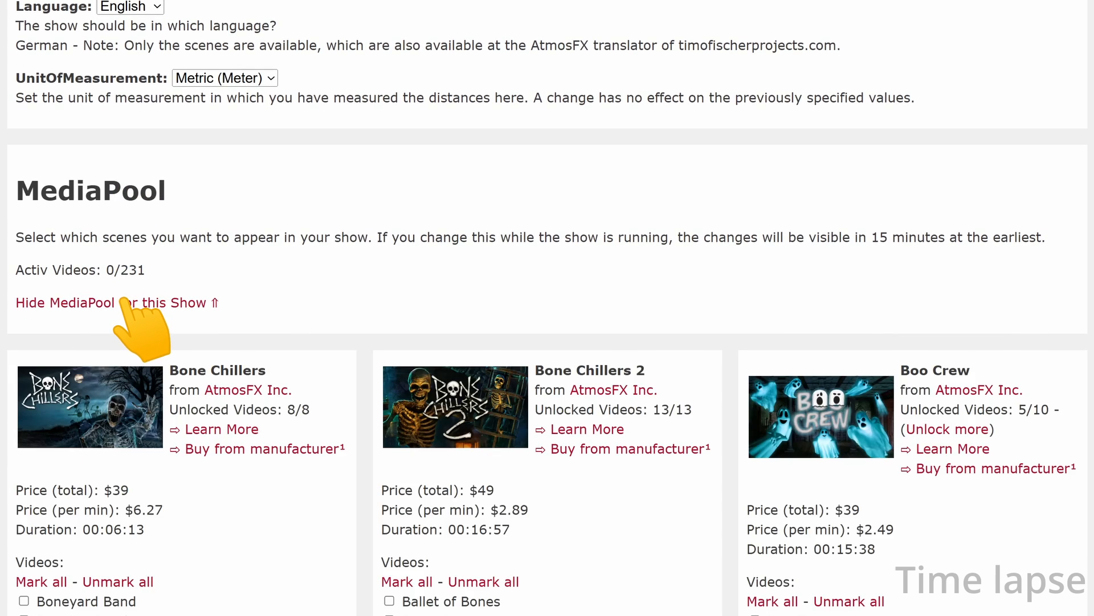
{"action": "scroll", "scroll_direction": "down", "scroll_amount": 3}
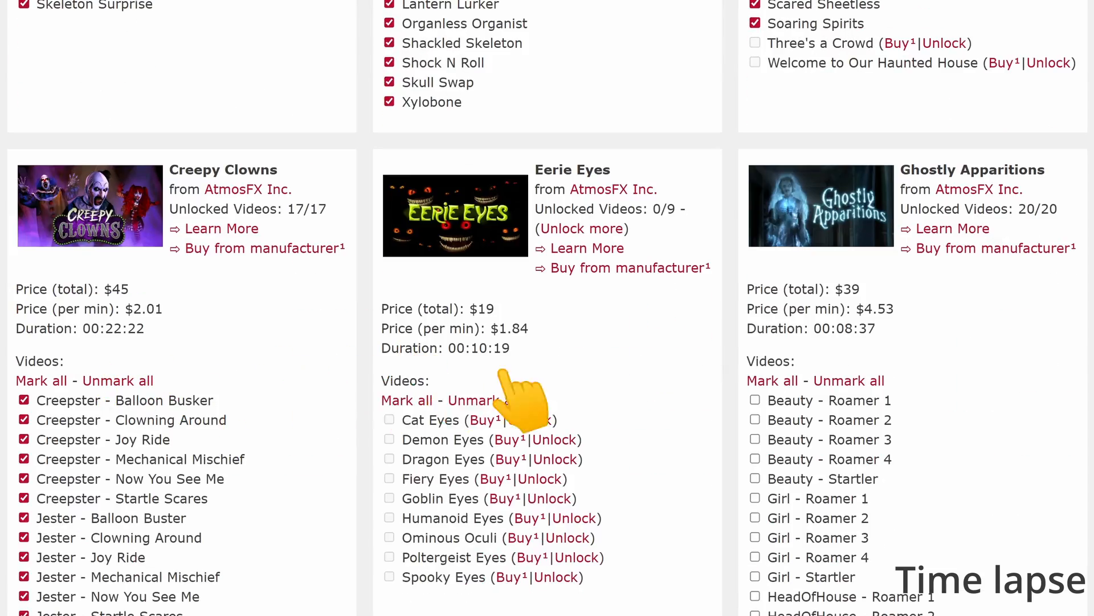
{"action": "scroll", "scroll_direction": "down", "scroll_amount": 3}
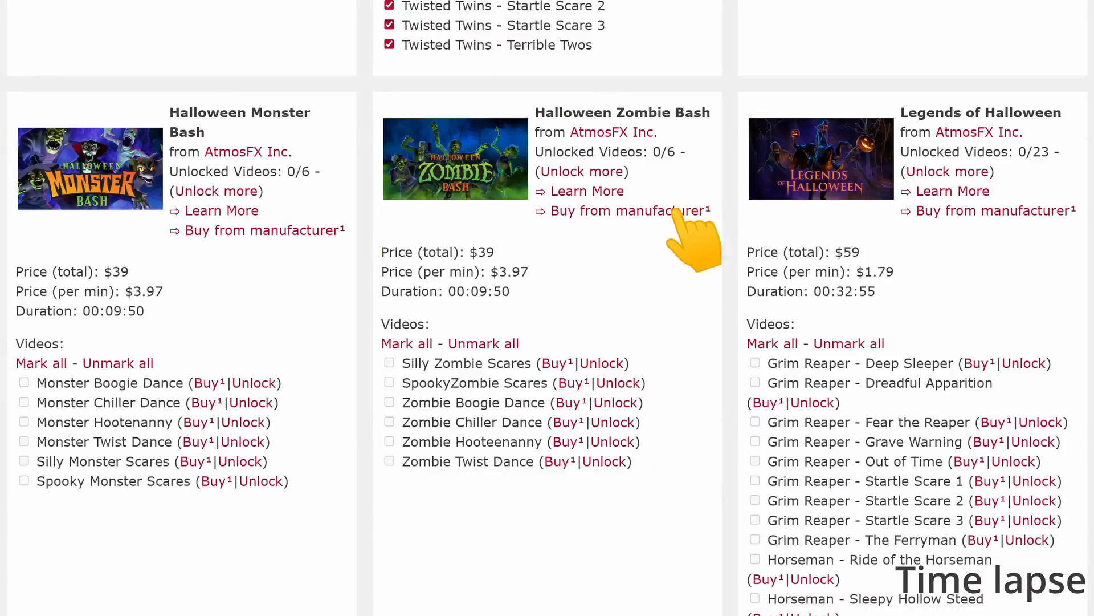
{"action": "scroll", "scroll_direction": "down", "scroll_amount": 3}
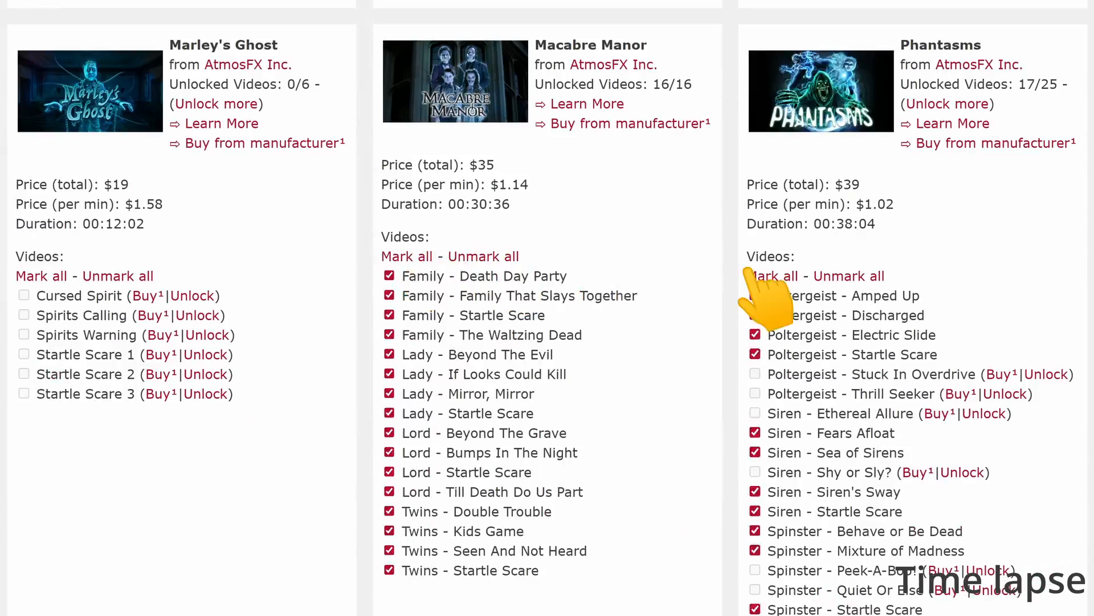
{"action": "scroll", "scroll_direction": "up", "scroll_amount": 3}
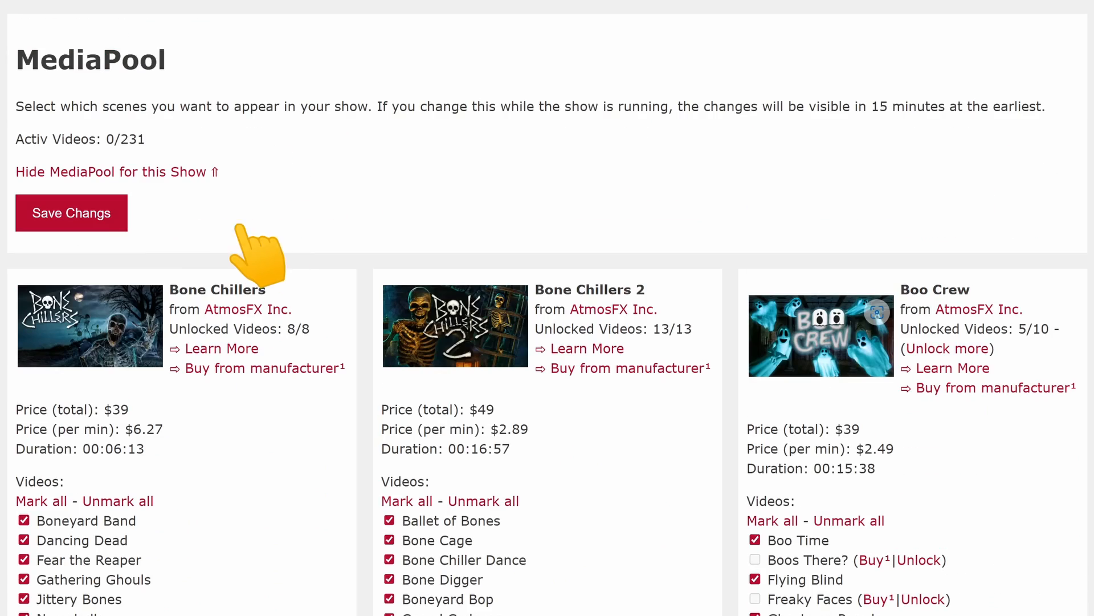
{"action": "left_click", "coordinate": [71, 213]}
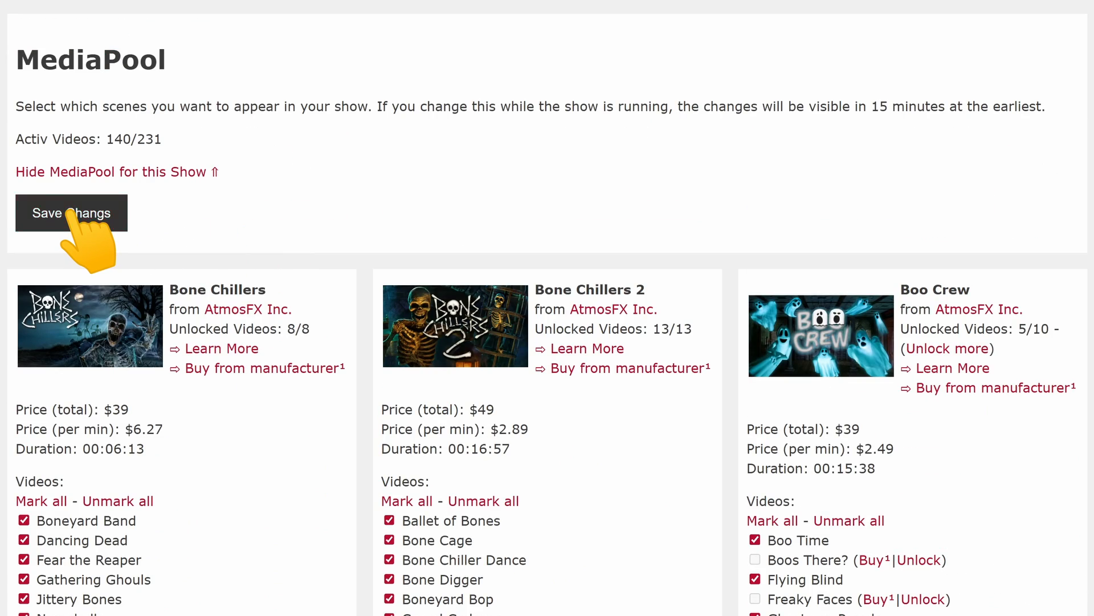
{"action": "left_click", "coordinate": [108, 171]}
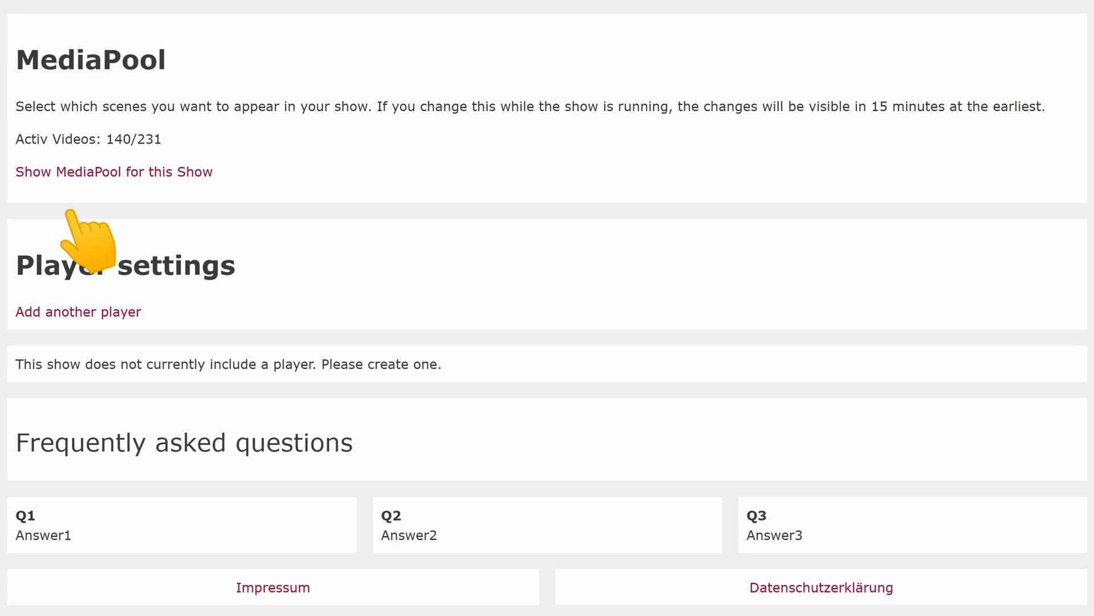
{"action": "mouse_move", "coordinate": [90, 266]}
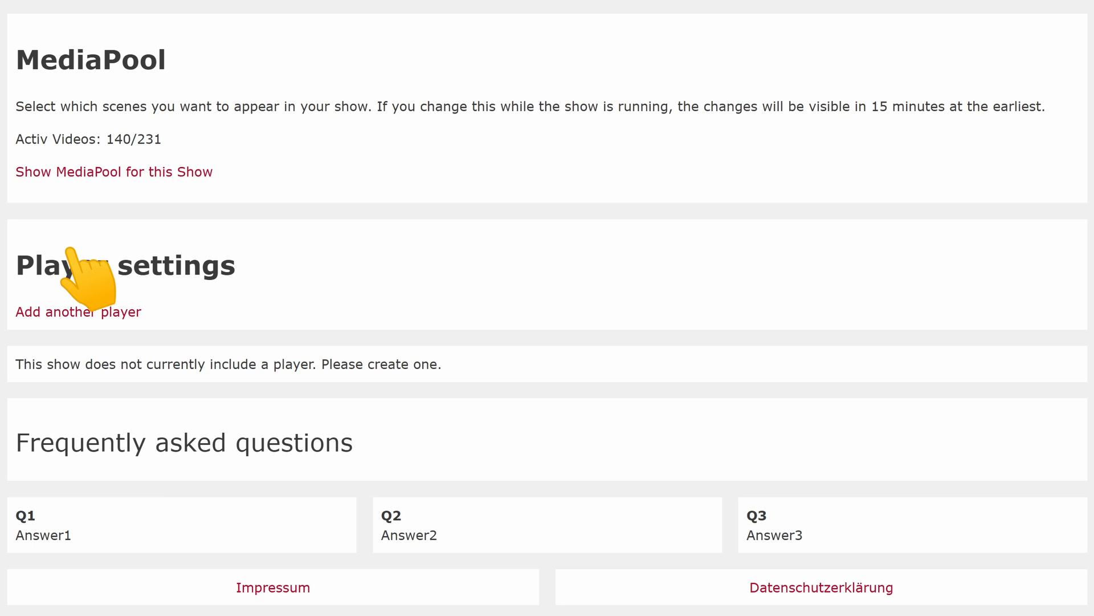
Add player TopLeft with the Spiderwebs overlay, 1,3 m by 0,9 m, on Floor 1.
{"action": "left_click", "coordinate": [78, 311]}
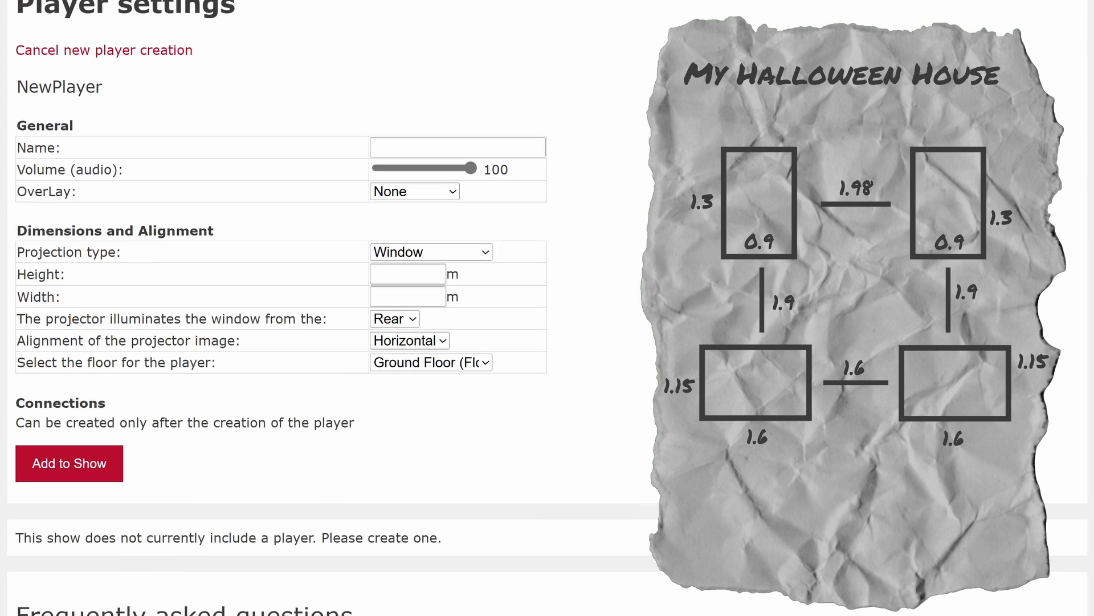
{"action": "left_click", "coordinate": [759, 201]}
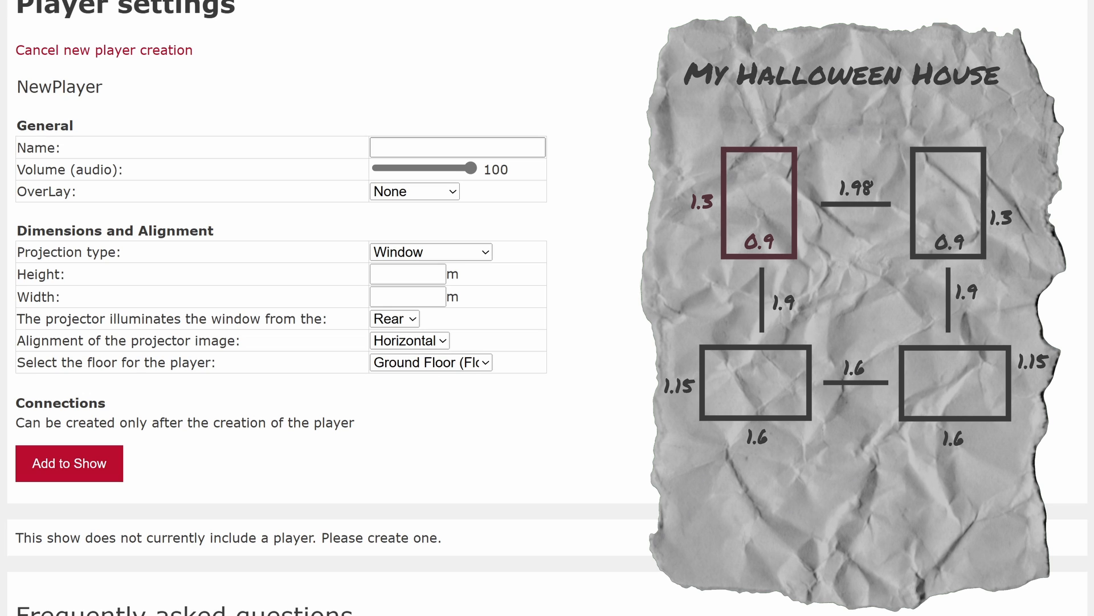
{"action": "type", "text": "TopL"}
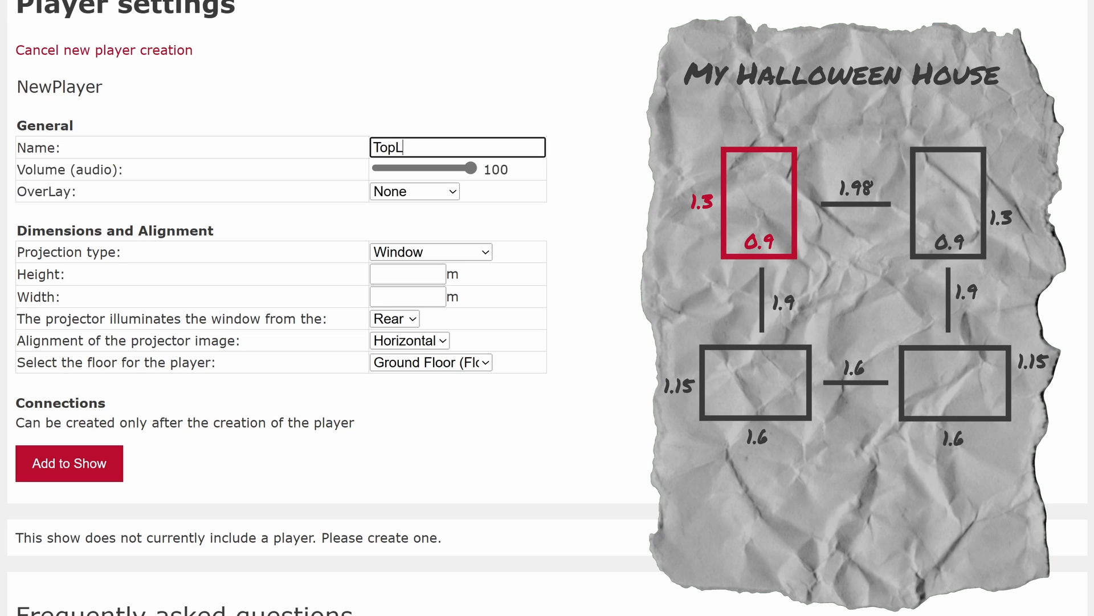
{"action": "left_click", "coordinate": [414, 191]}
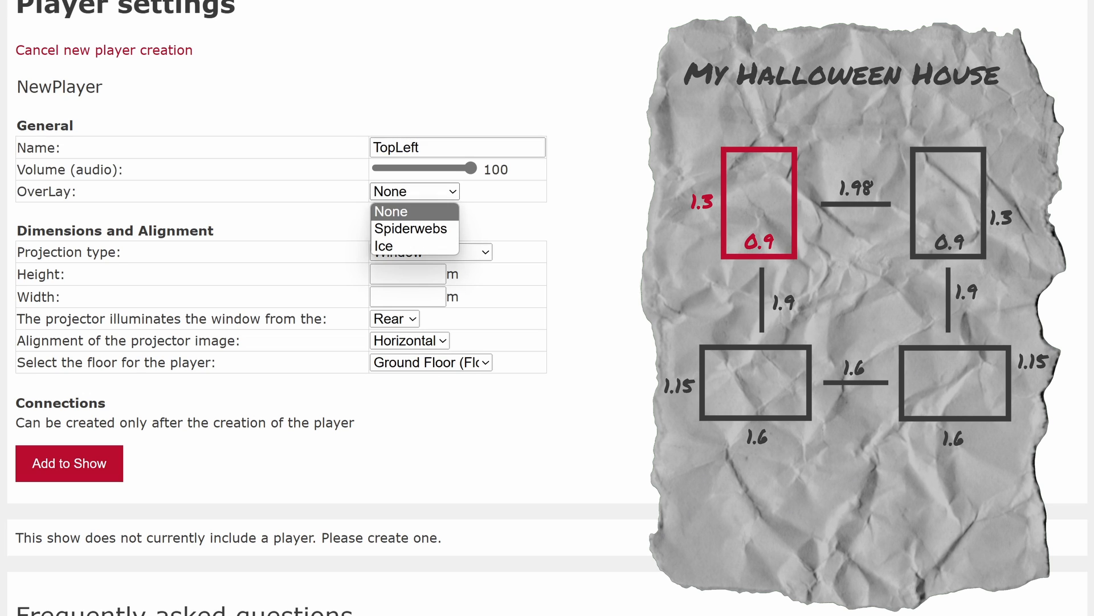
{"action": "mouse_move", "coordinate": [410, 228]}
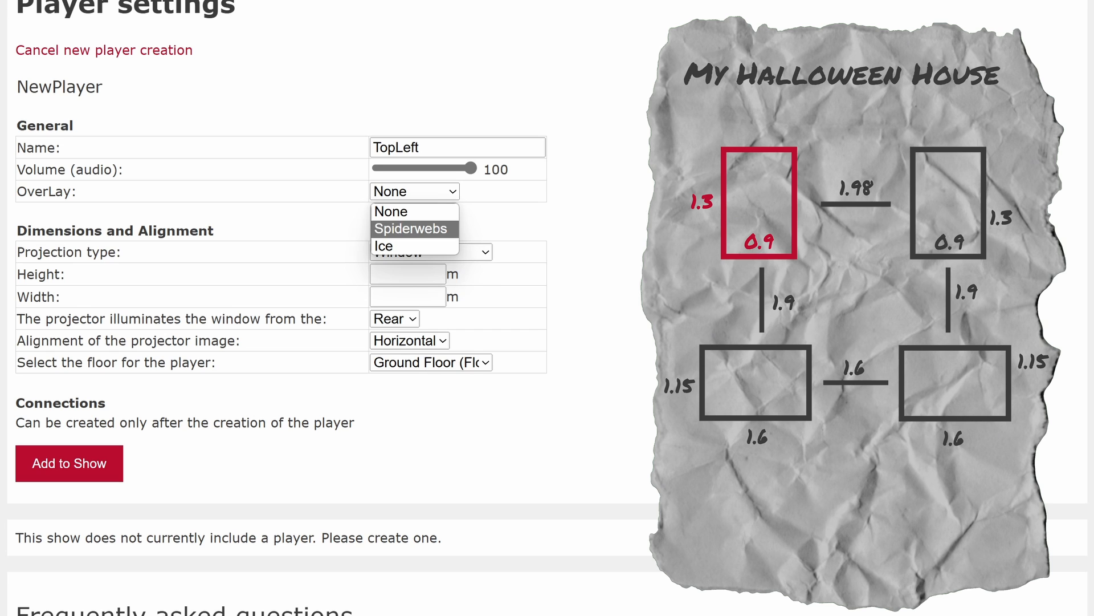
{"action": "left_click", "coordinate": [410, 228]}
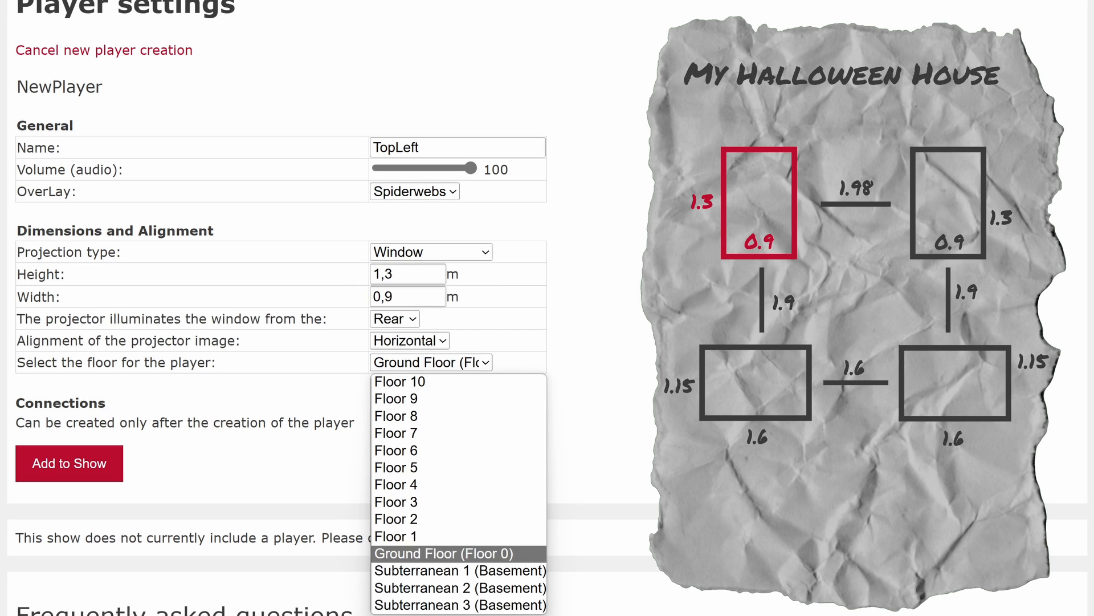
{"action": "left_click", "coordinate": [395, 536]}
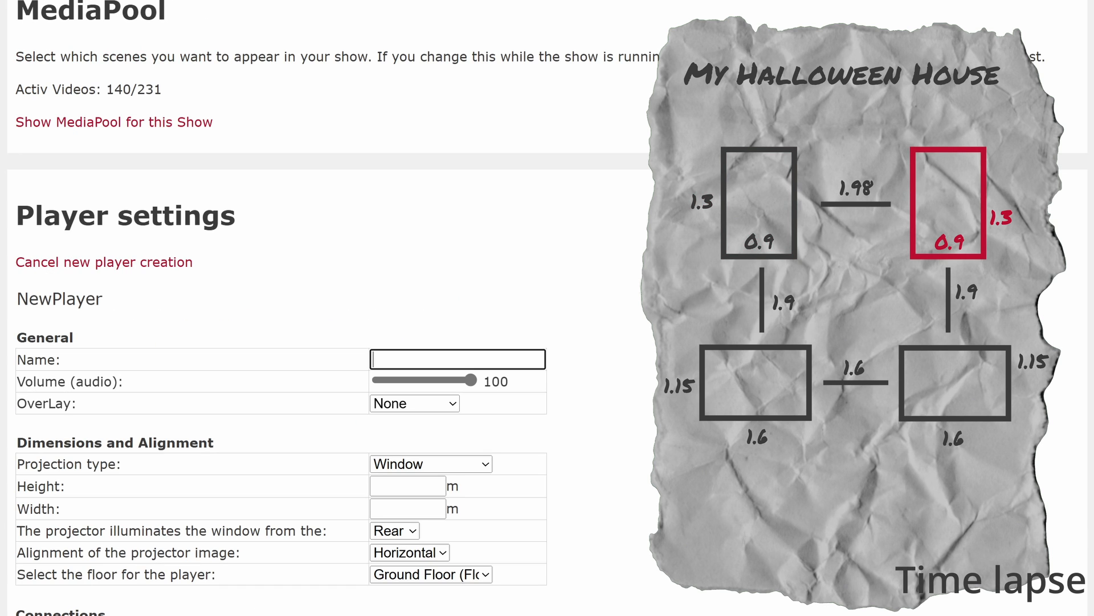
Add the TopRight, BottomLeft and BottomRight players, each with the Spiderwebs overlay.
{"action": "type", "text": "TopRight"}
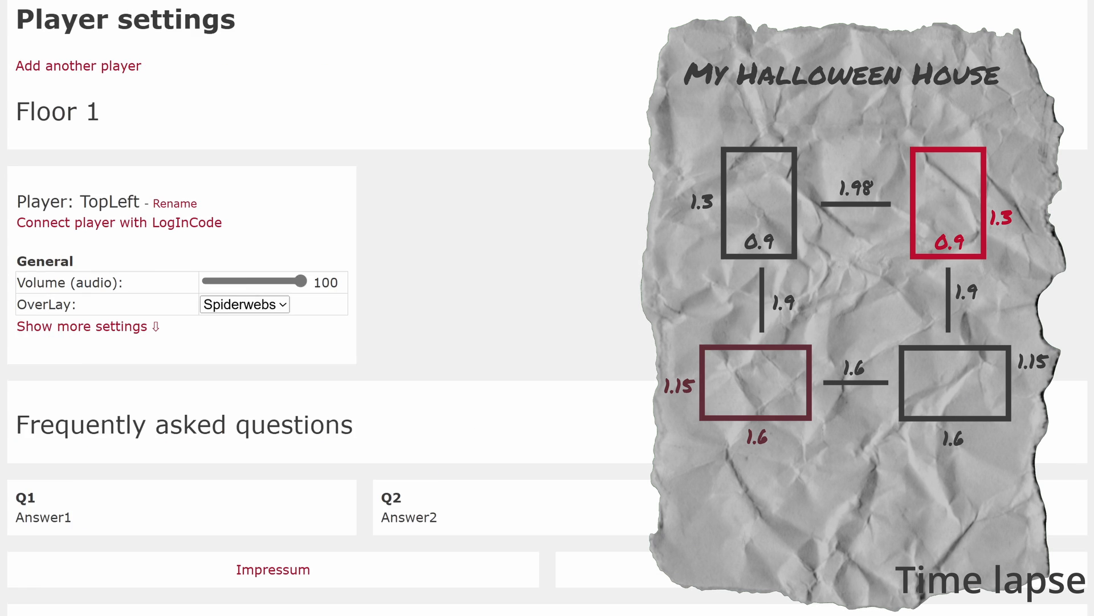
{"action": "left_click", "coordinate": [78, 65]}
{"action": "type", "text": "Bottom"}
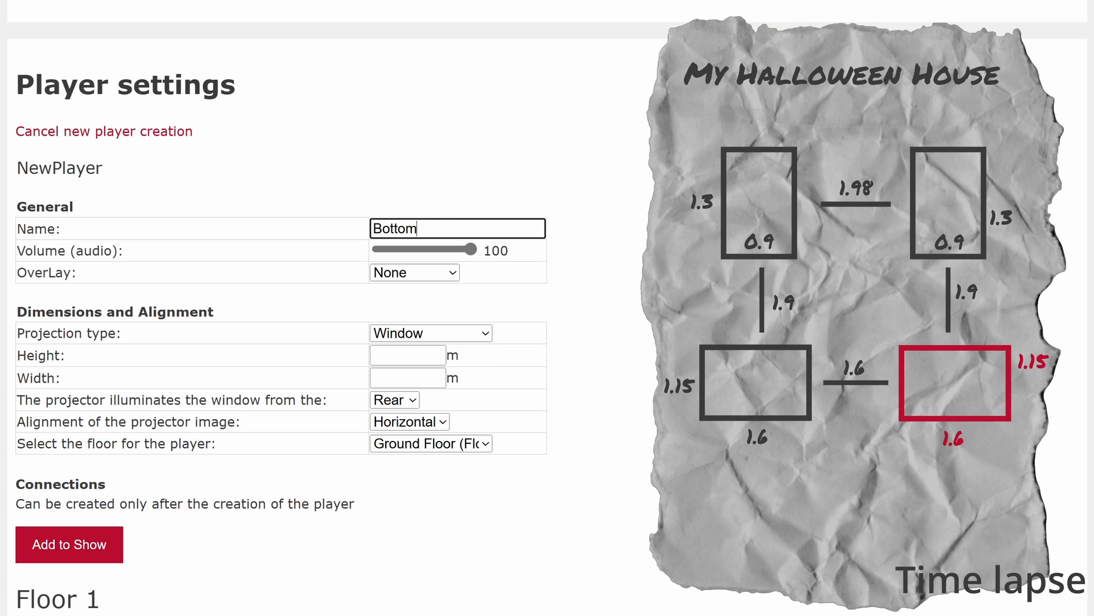
{"action": "left_click", "coordinate": [69, 544]}
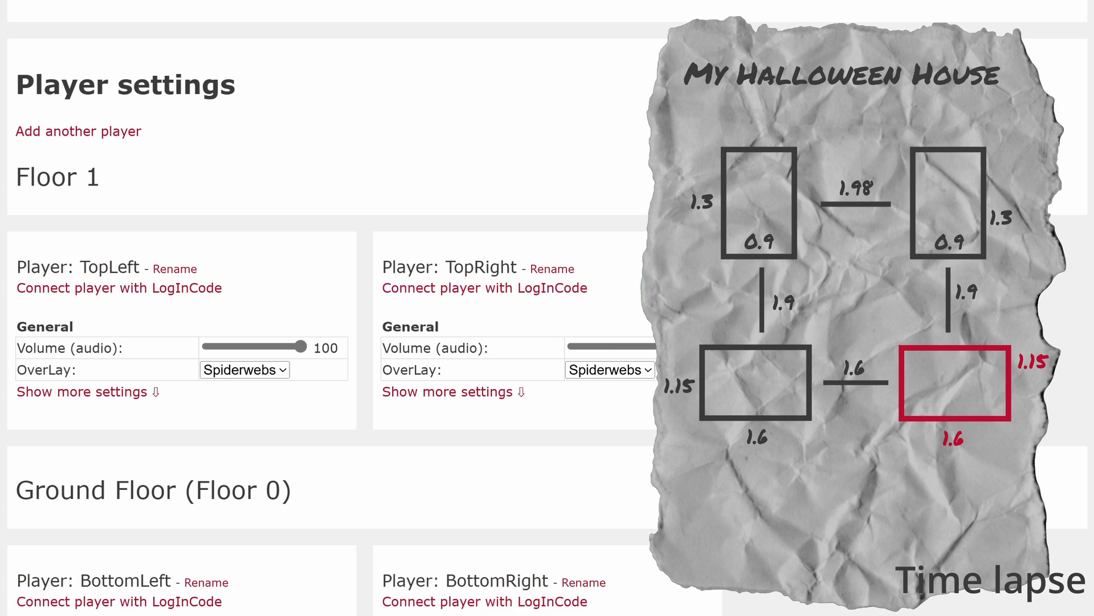
{"action": "scroll", "scroll_direction": "down", "scroll_amount": 3}
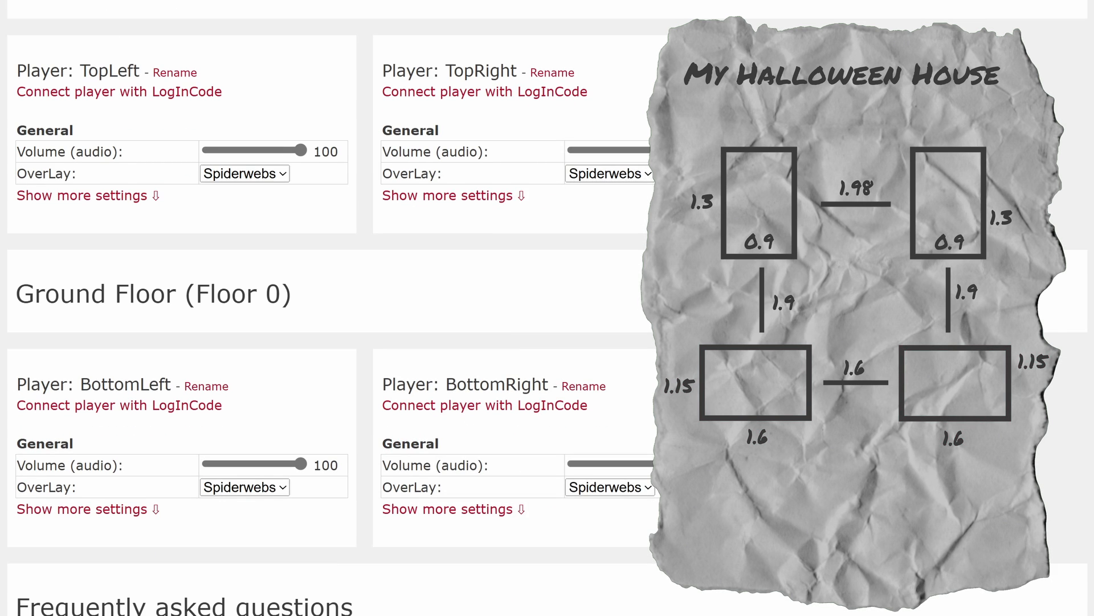
Expand player settings and add neighbour connections, including a 1,9 m link to TopLeft.
{"action": "left_click", "coordinate": [82, 195]}
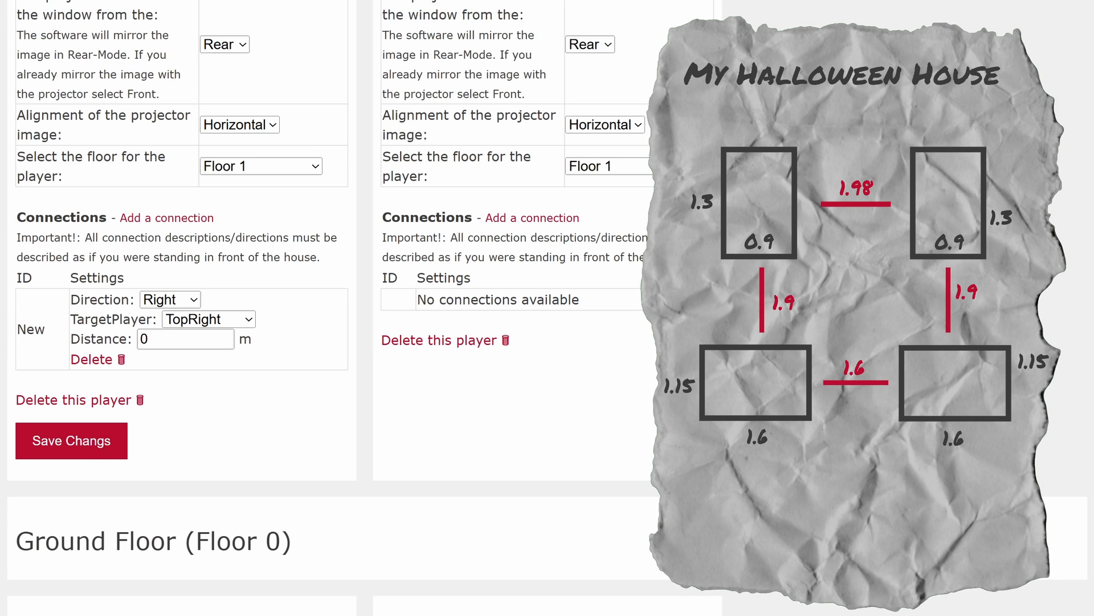
{"action": "left_click", "coordinate": [167, 217]}
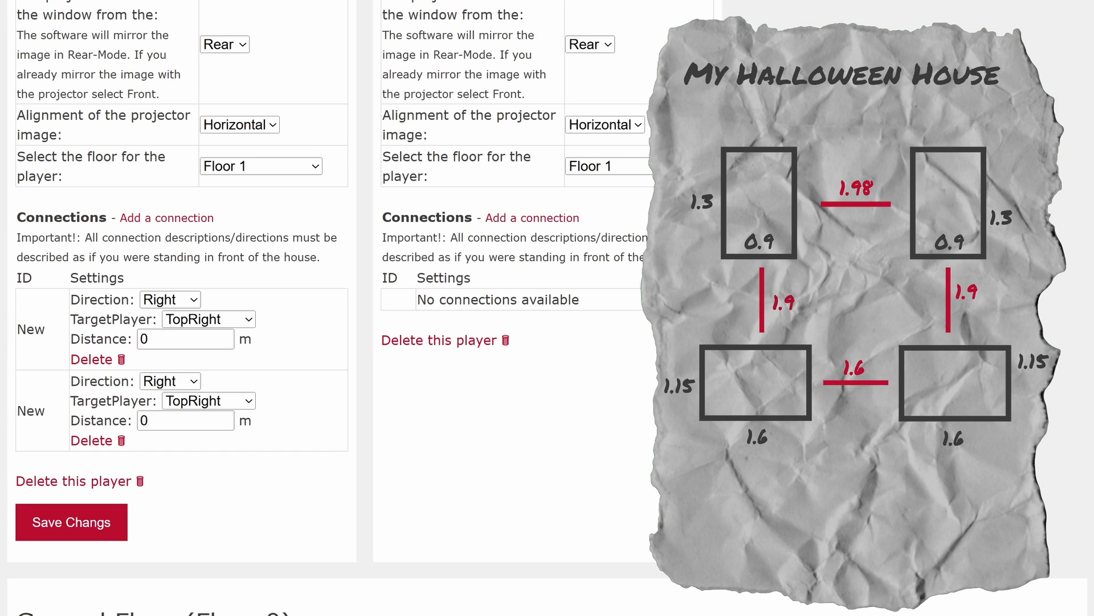
{"action": "type", "text": "1,9"}
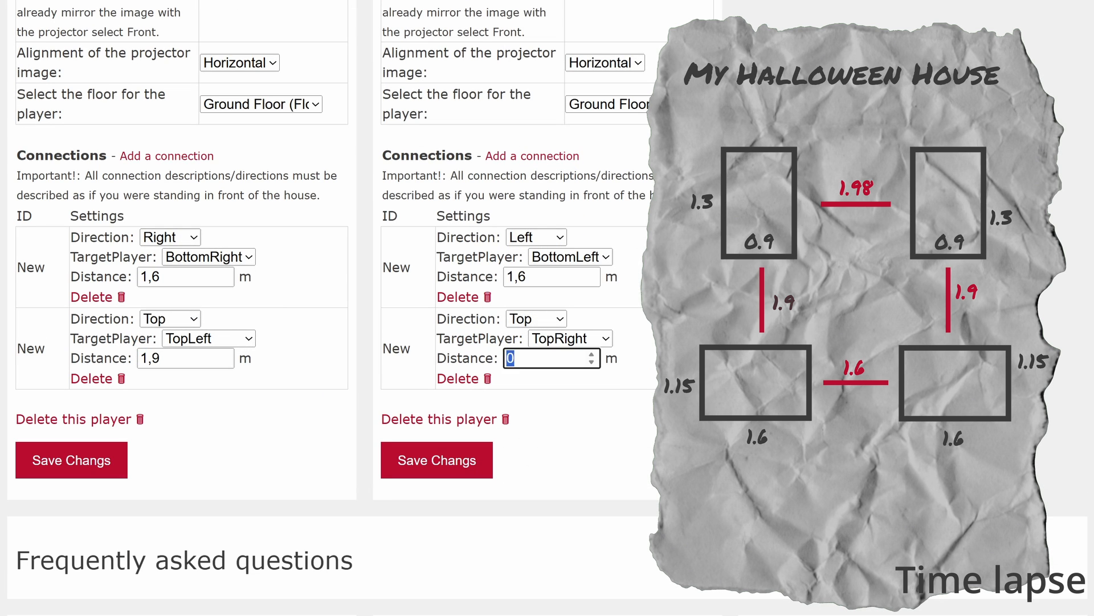
{"action": "scroll", "scroll_direction": "down", "scroll_amount": 3}
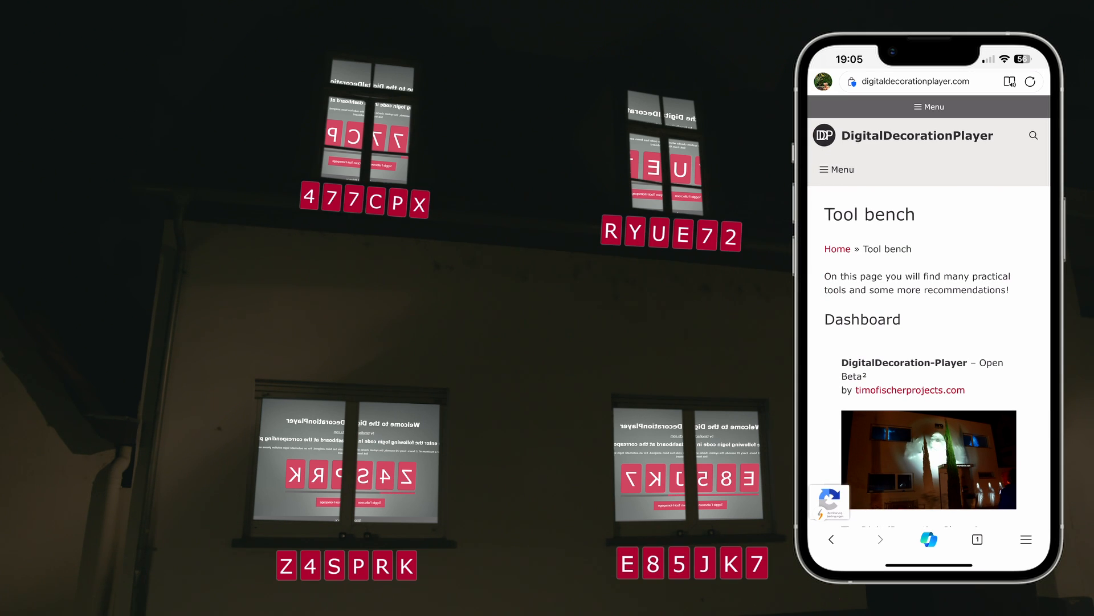
On the phone, scroll the dashboard down to My Halloween Show 2024.
{"action": "scroll", "scroll_direction": "down", "scroll_amount": 3}
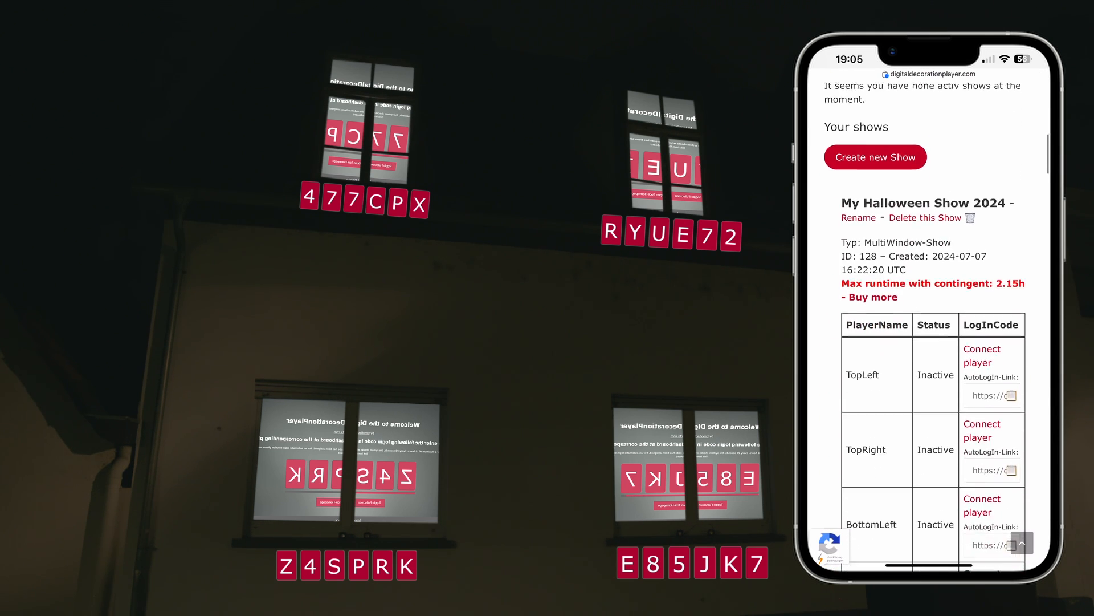
{"action": "scroll", "scroll_direction": "down", "scroll_amount": 3}
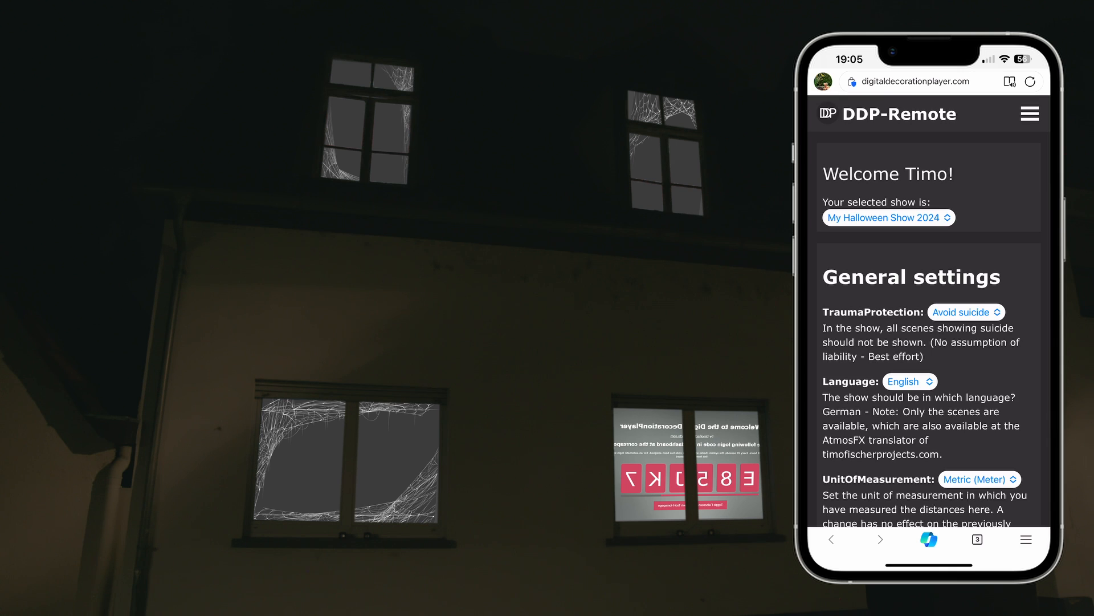
{"action": "scroll", "scroll_direction": "down", "scroll_amount": 3}
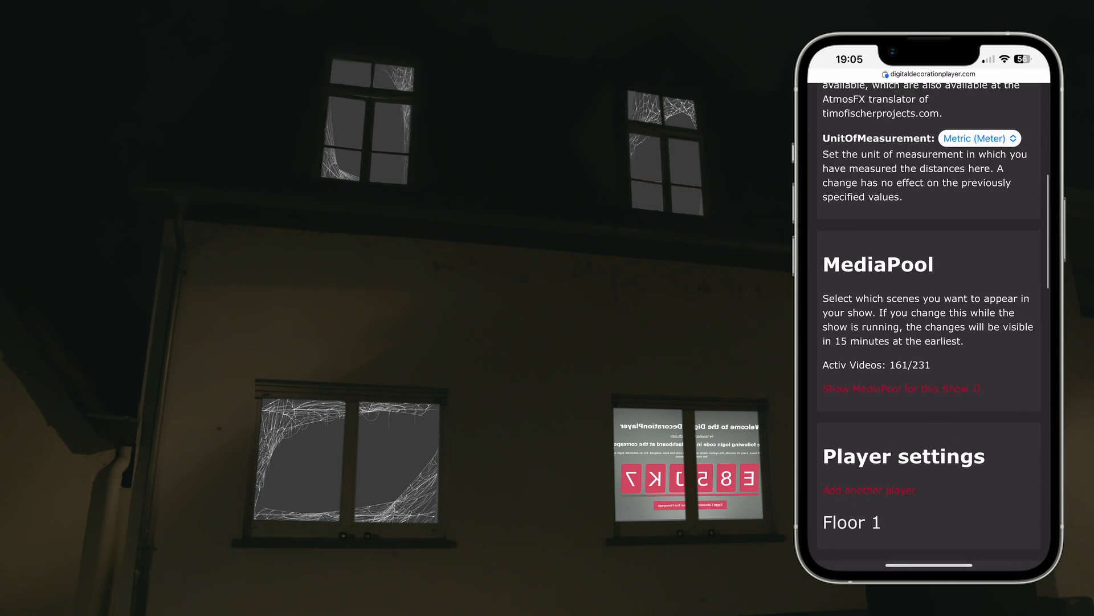
{"action": "scroll", "scroll_direction": "down", "scroll_amount": 3}
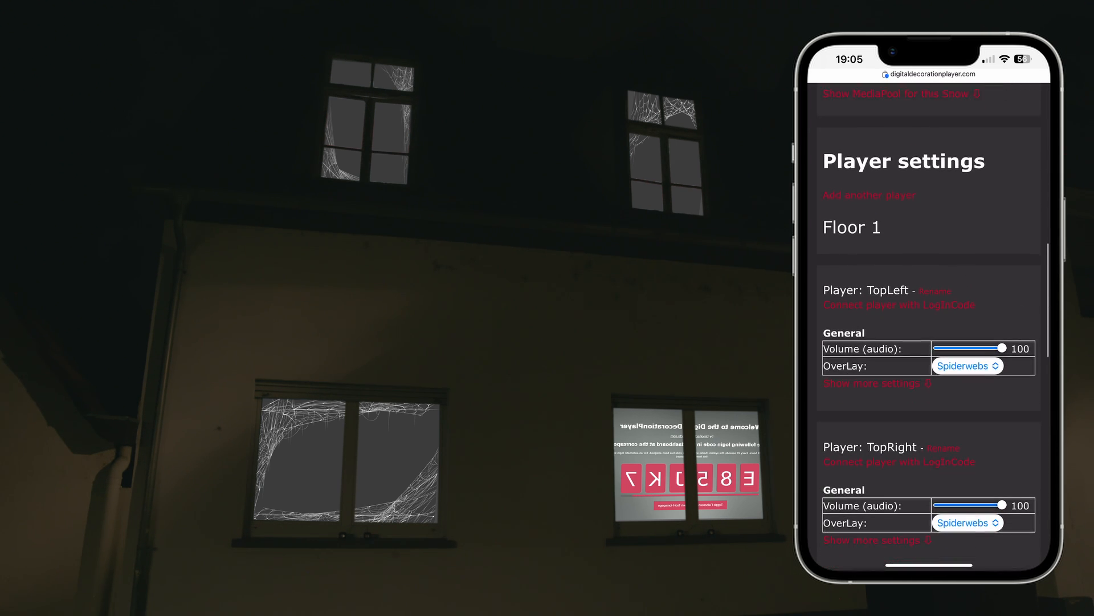